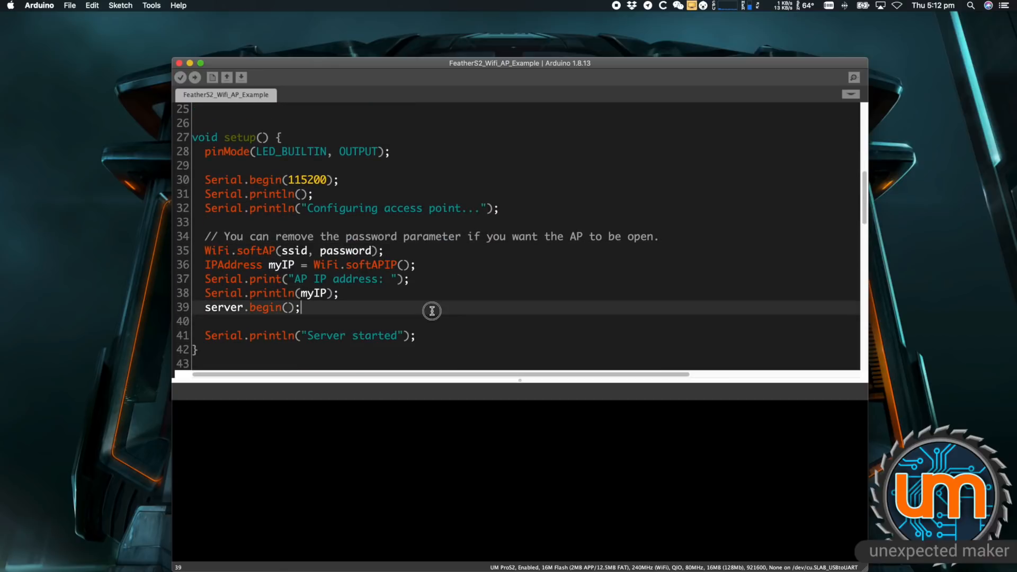
pyautogui.moveTo(332, 249)
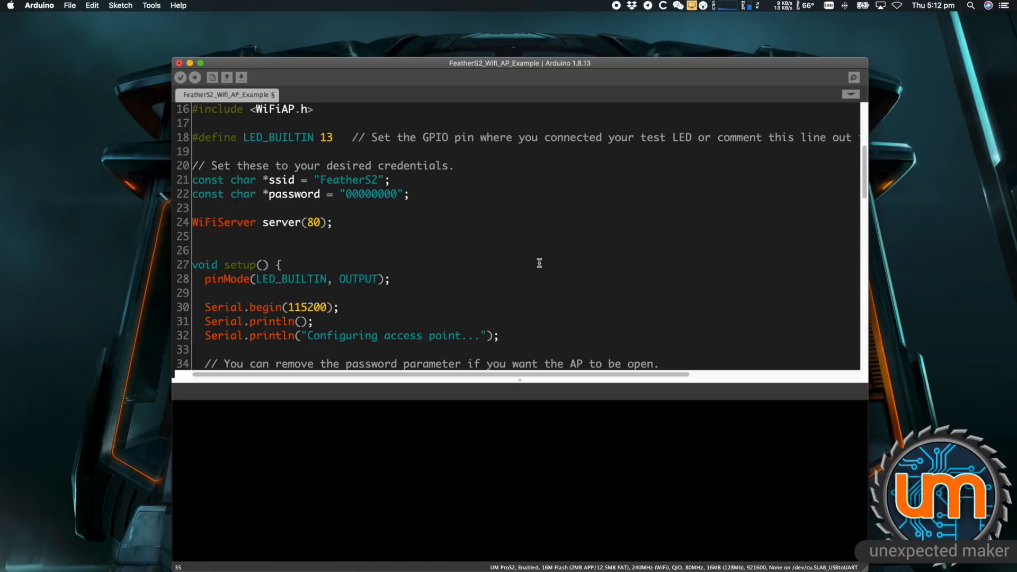
# Step: Pick UM FeatherS2 under the ESP32 Arduino section of the Tools > Board menu
pyautogui.scroll(-3)
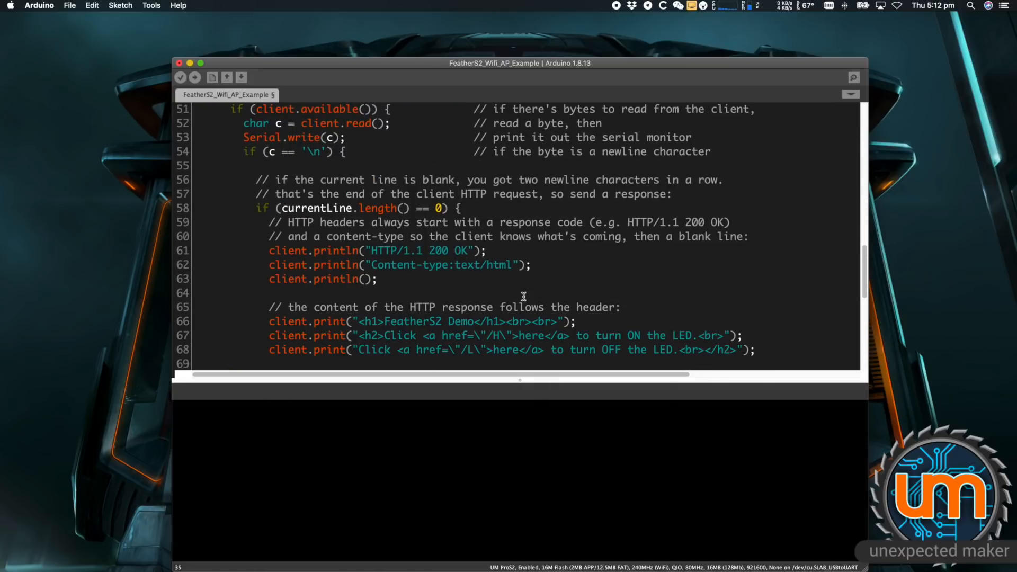
pyautogui.scroll(-3)
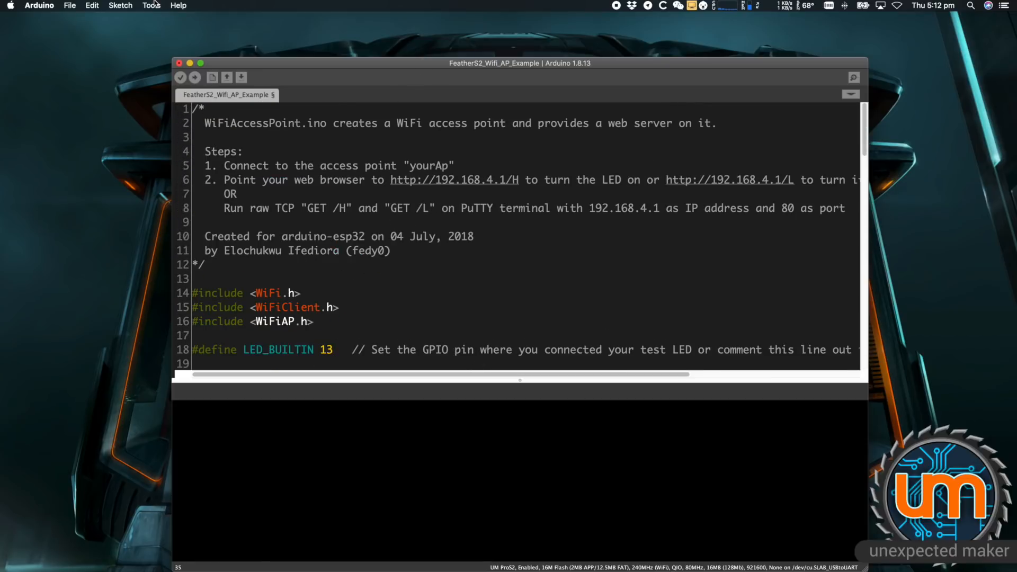
pyautogui.click(152, 5)
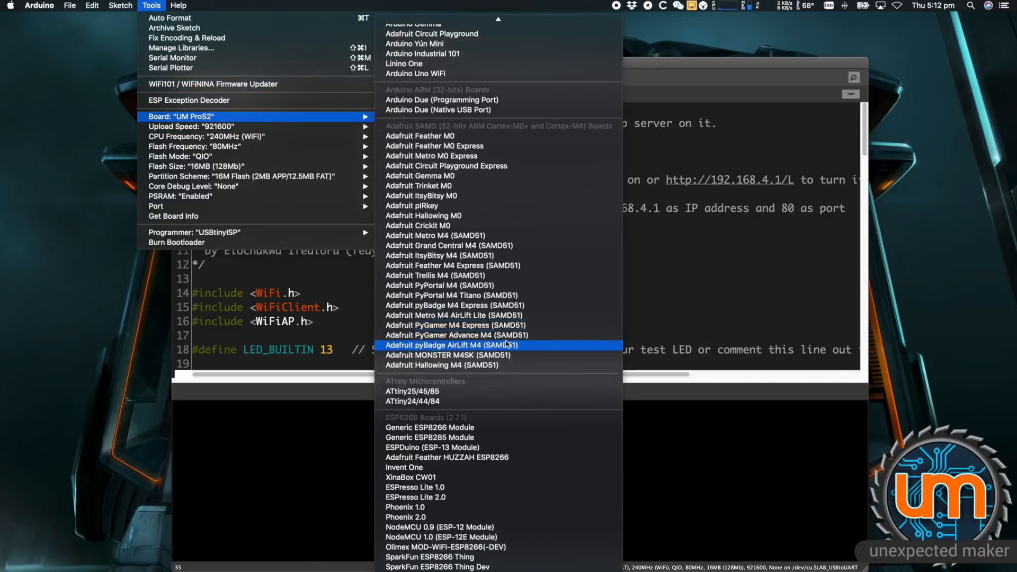
pyautogui.scroll(-3)
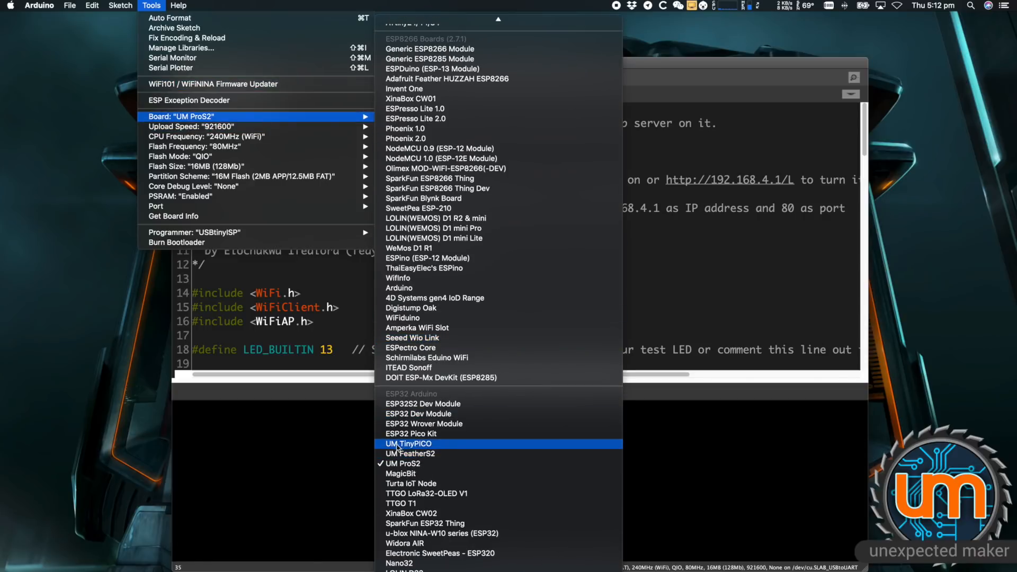
pyautogui.moveTo(427, 454)
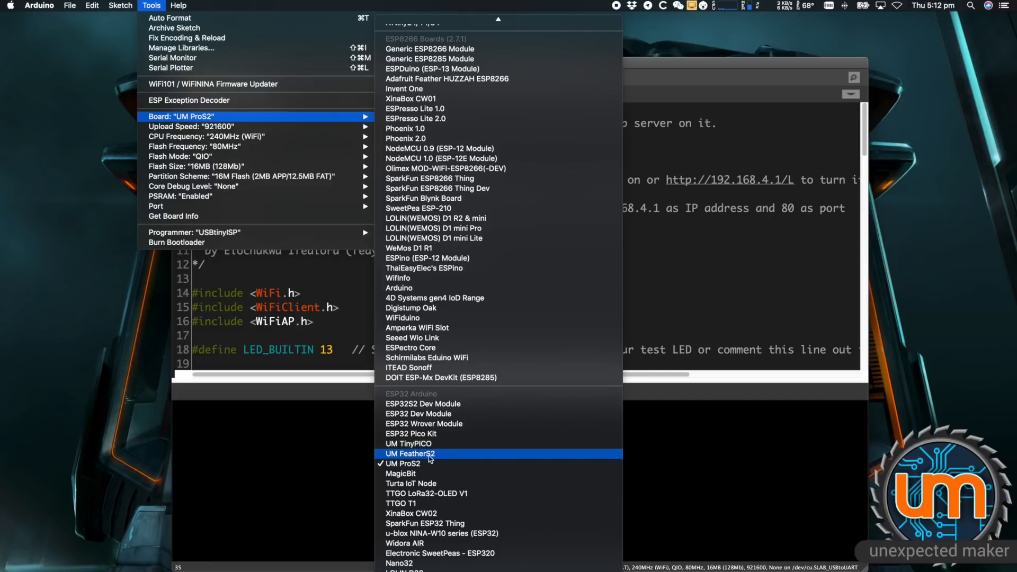
pyautogui.moveTo(415, 462)
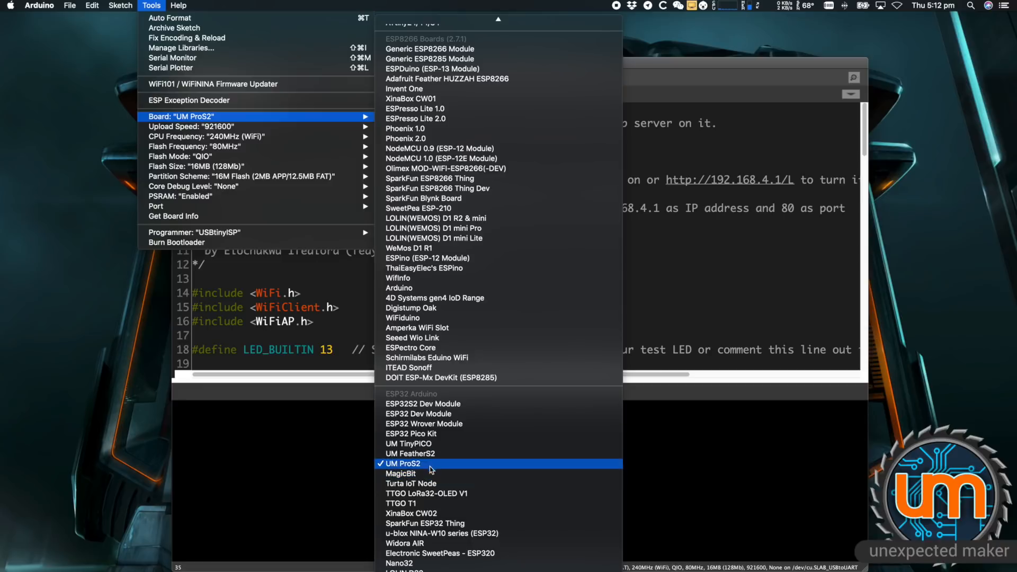
pyautogui.moveTo(431, 451)
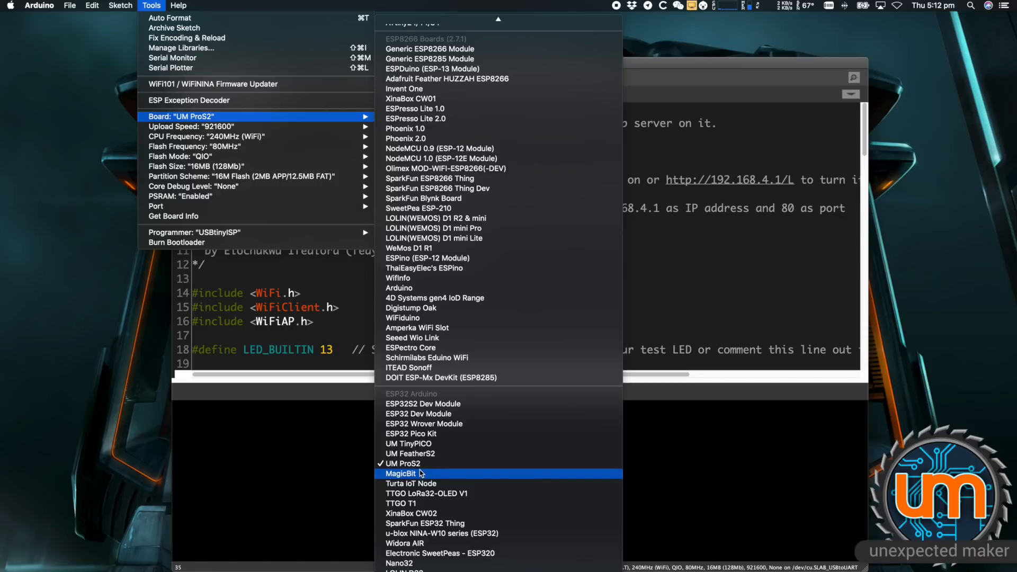
pyautogui.moveTo(453, 453)
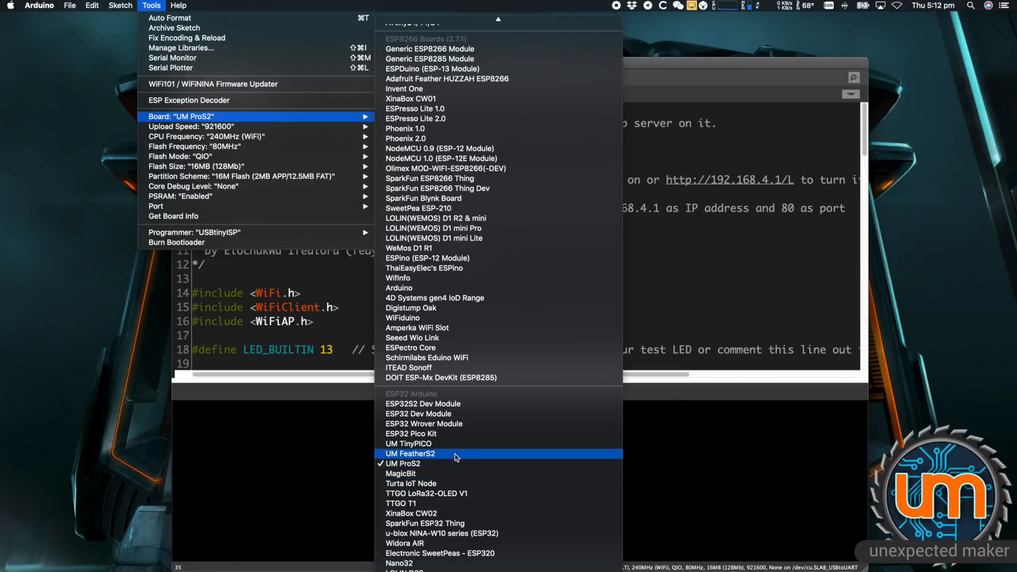
pyautogui.click(410, 454)
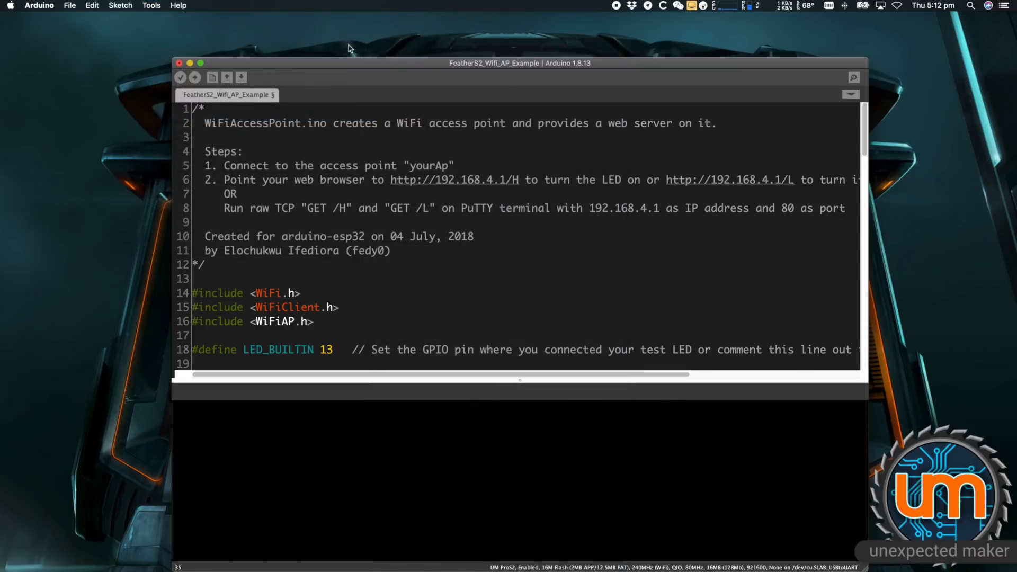
pyautogui.click(151, 5)
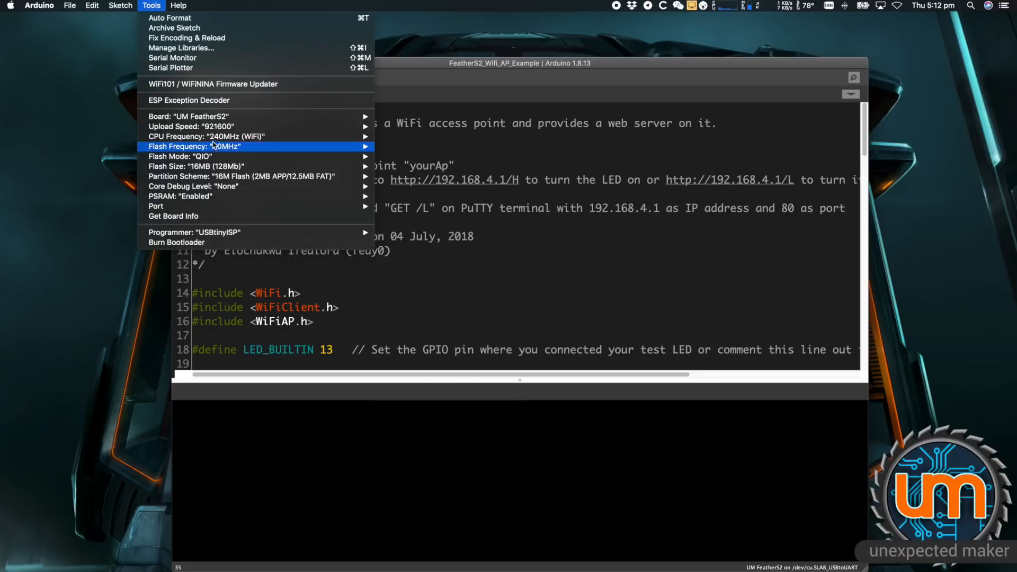
pyautogui.moveTo(227, 136)
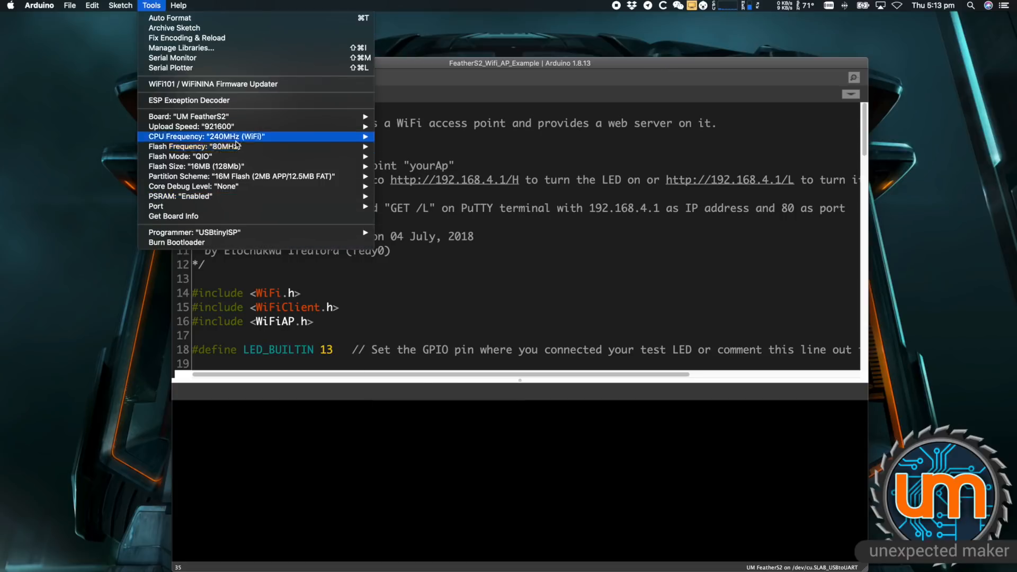
pyautogui.moveTo(240, 147)
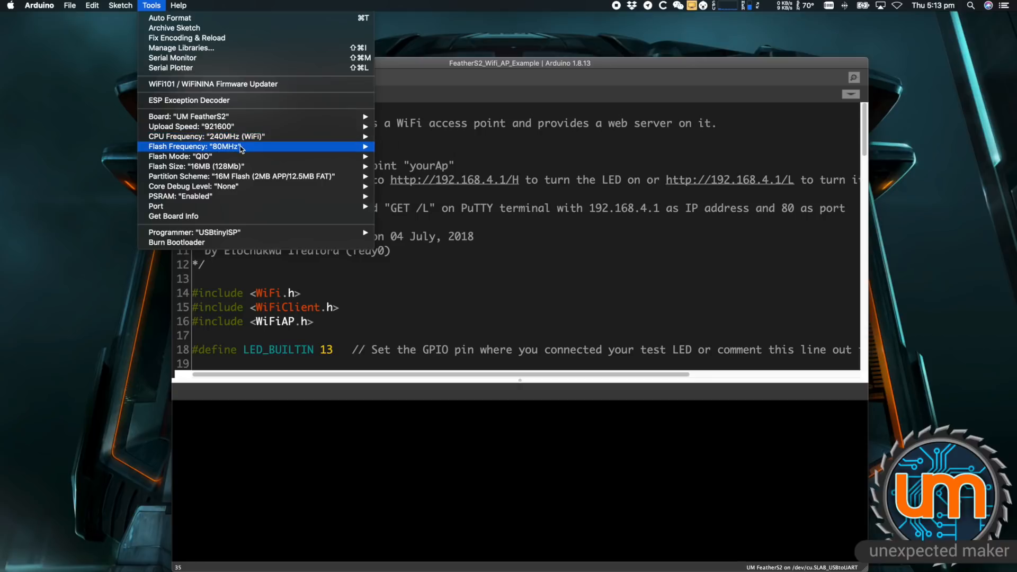
pyautogui.moveTo(180, 157)
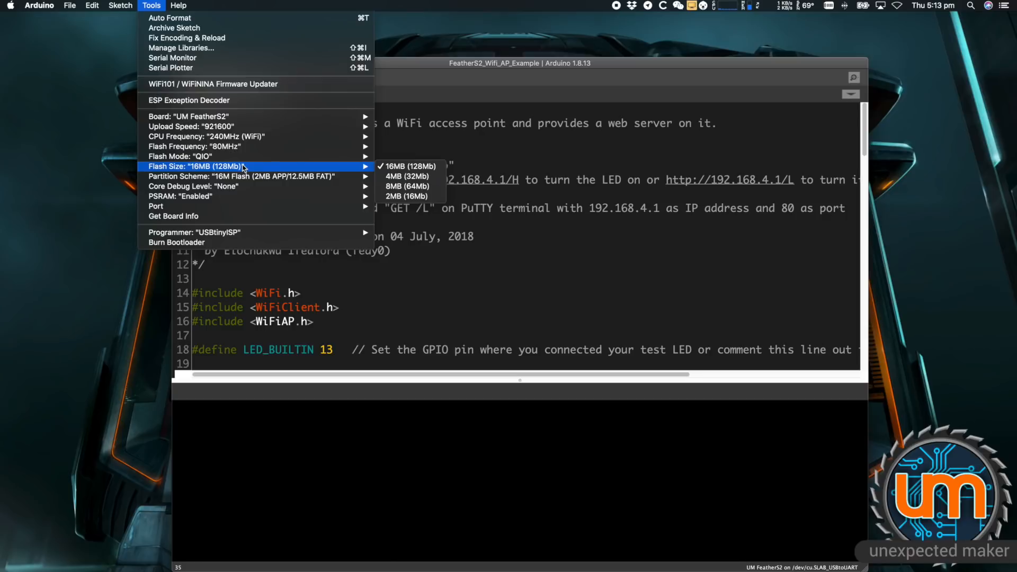
pyautogui.moveTo(240, 186)
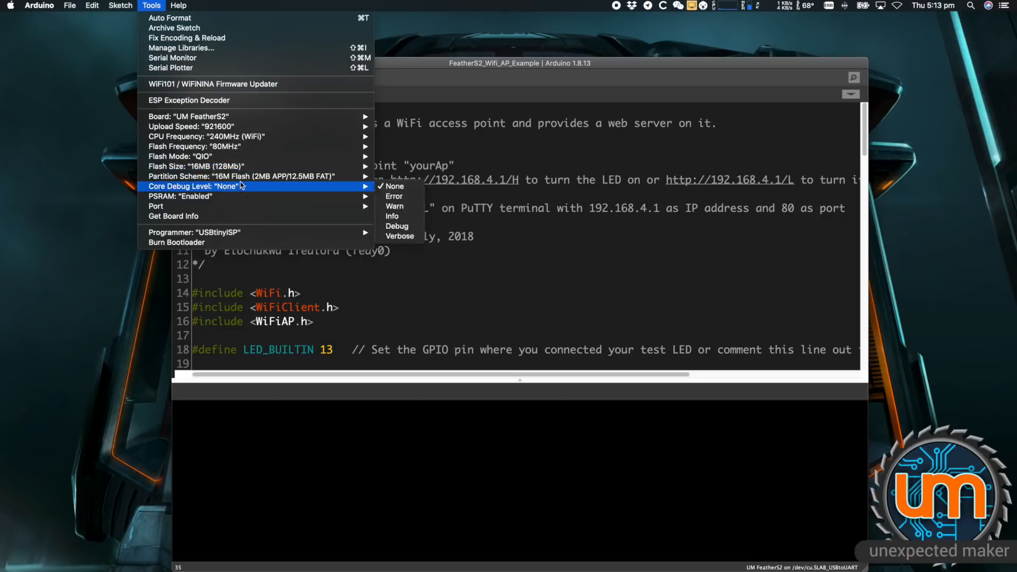
pyautogui.moveTo(239, 176)
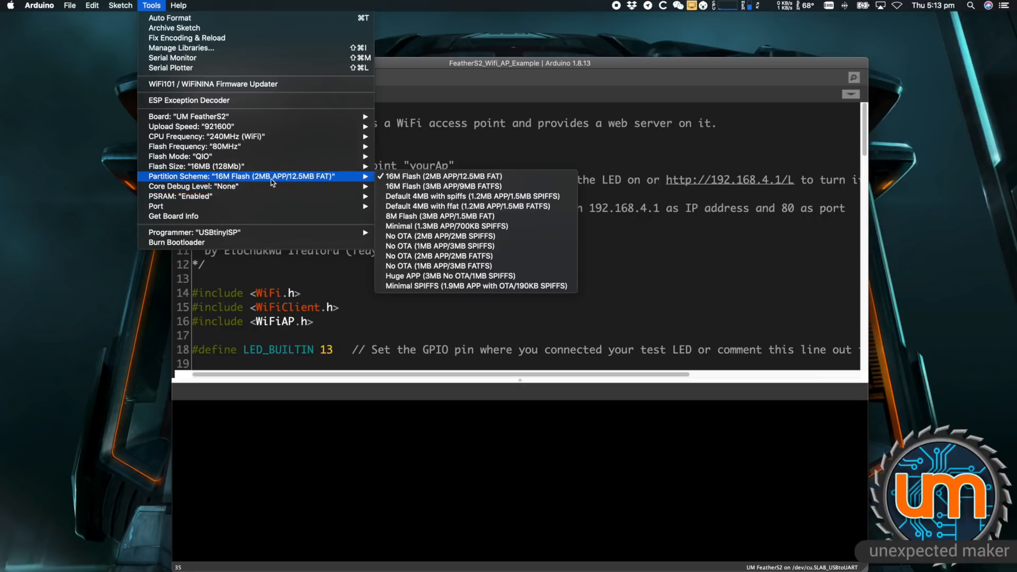
pyautogui.moveTo(457, 176)
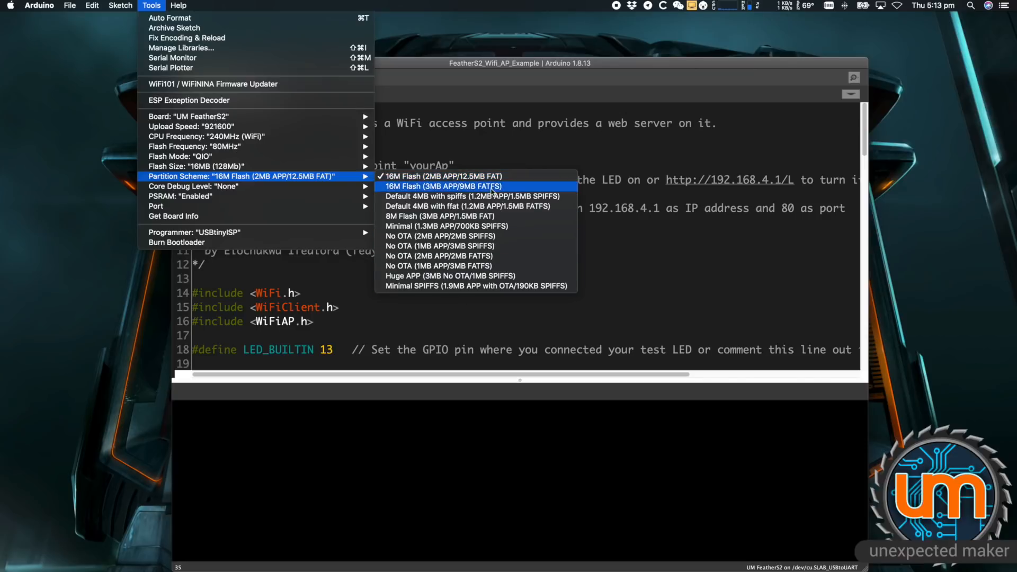
pyautogui.moveTo(193, 196)
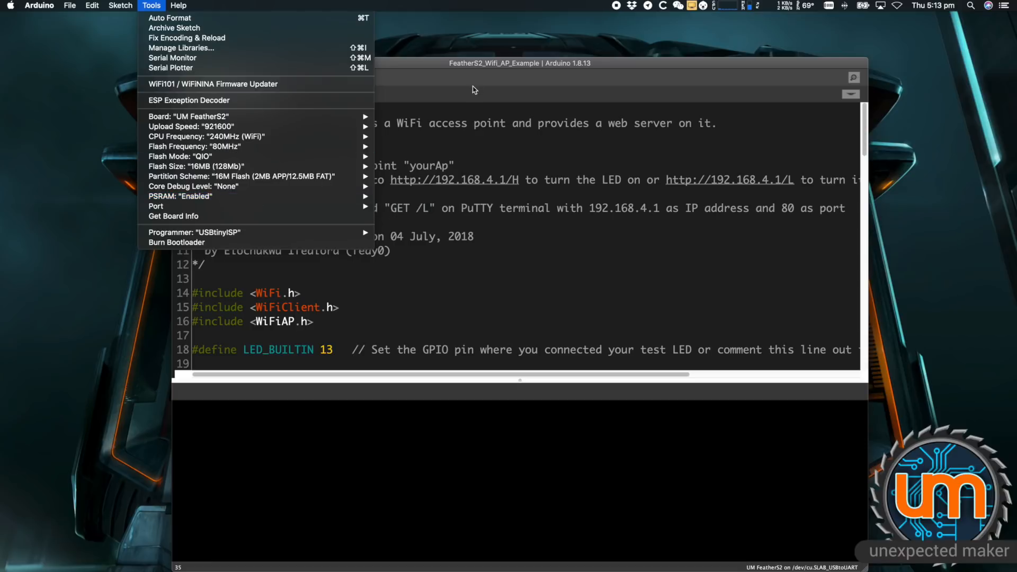
pyautogui.click(487, 84)
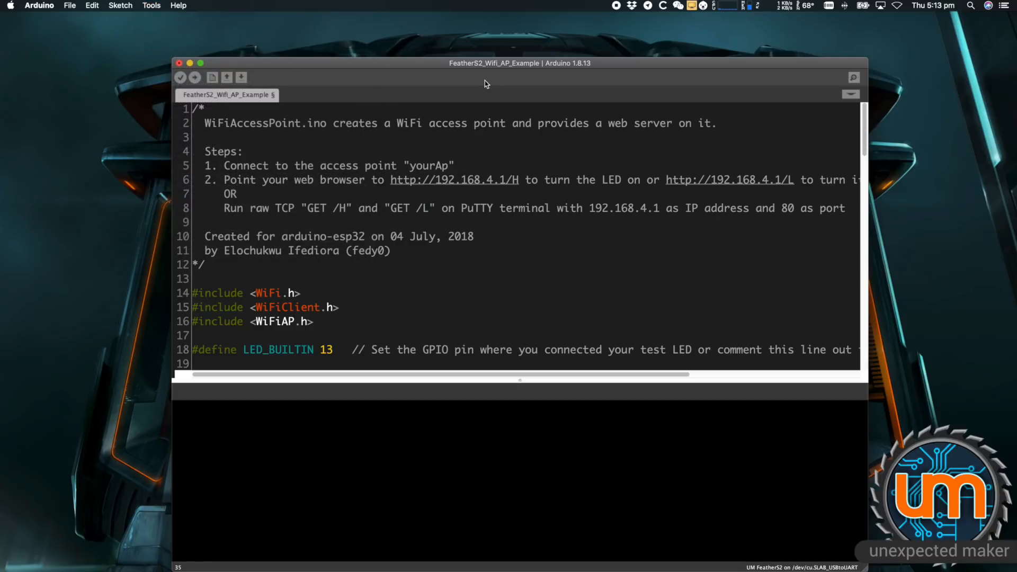
pyautogui.moveTo(387, 81)
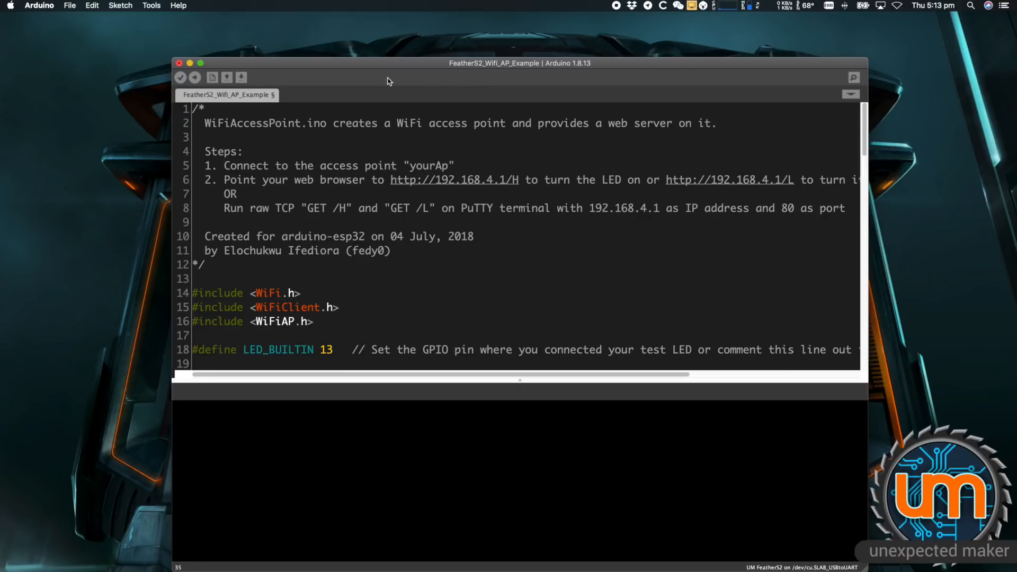
pyautogui.moveTo(341, 81)
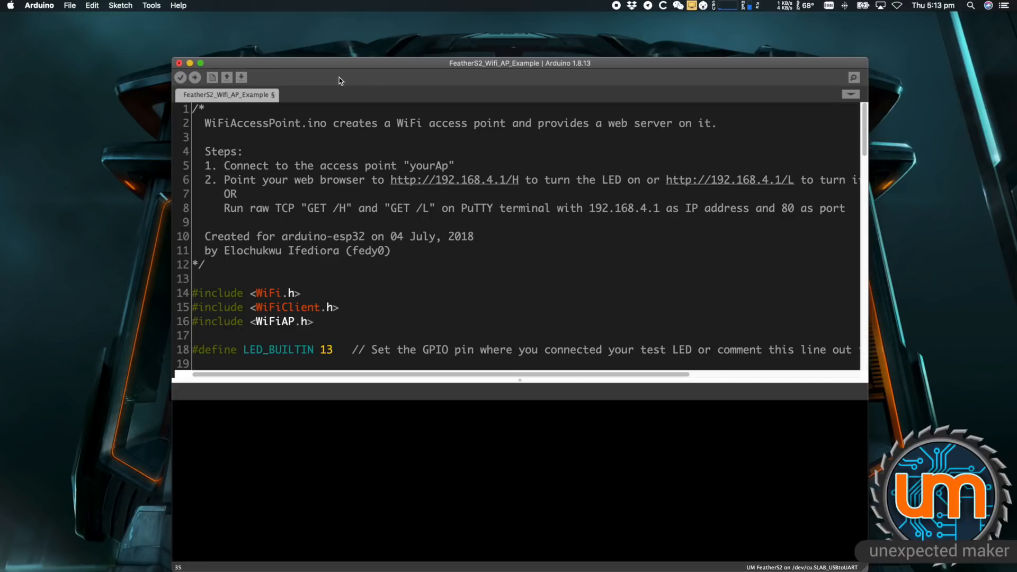
# Step: Open the Boards Manager and search for 'esp32'
pyautogui.click(151, 5)
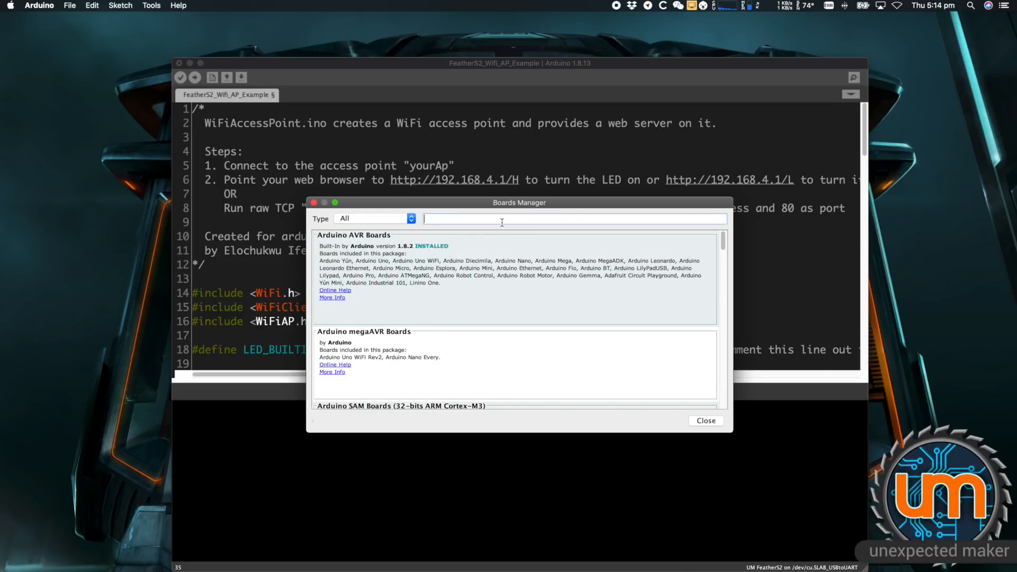
pyautogui.write('esp32')
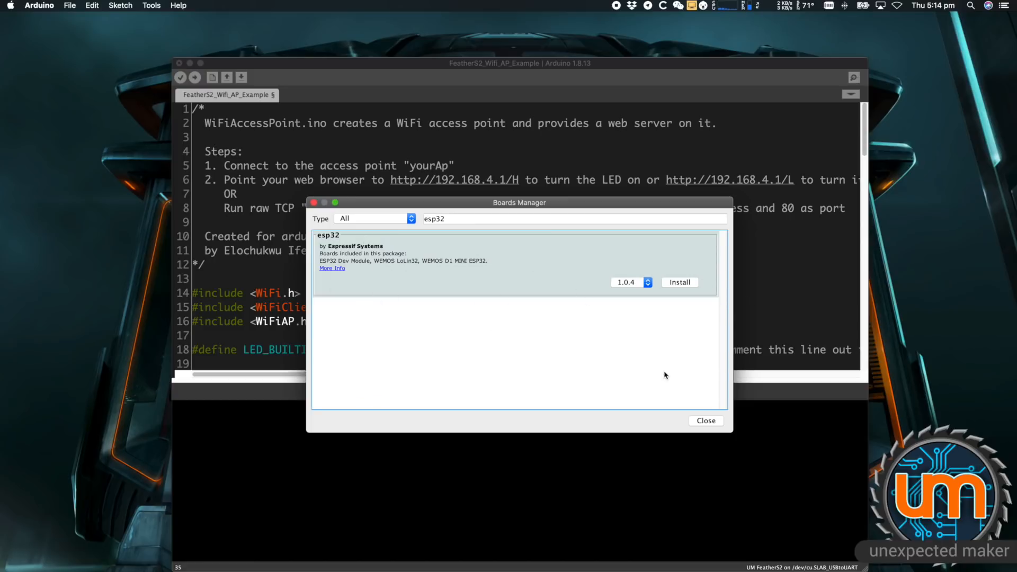
pyautogui.moveTo(646, 295)
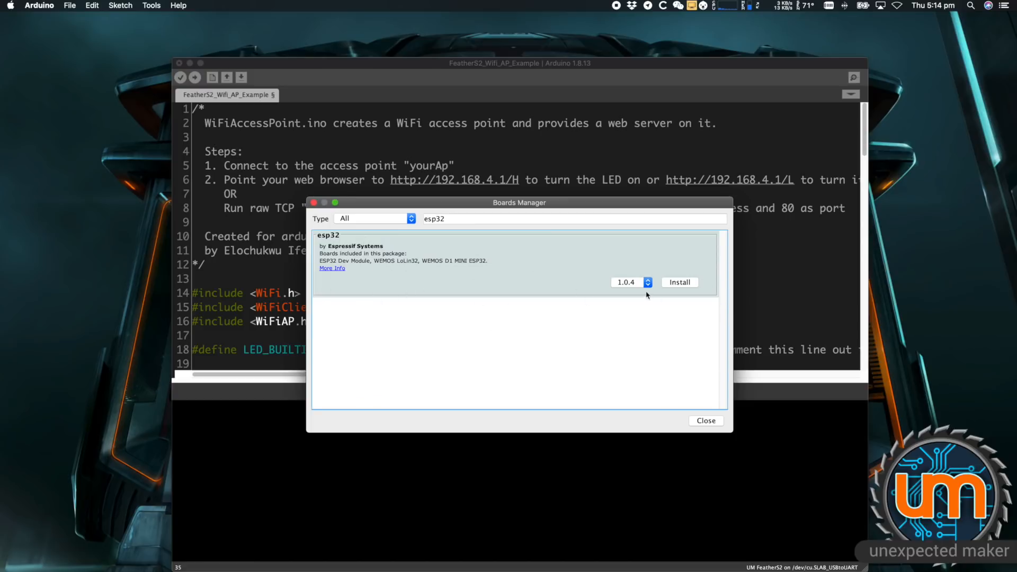
pyautogui.moveTo(698, 311)
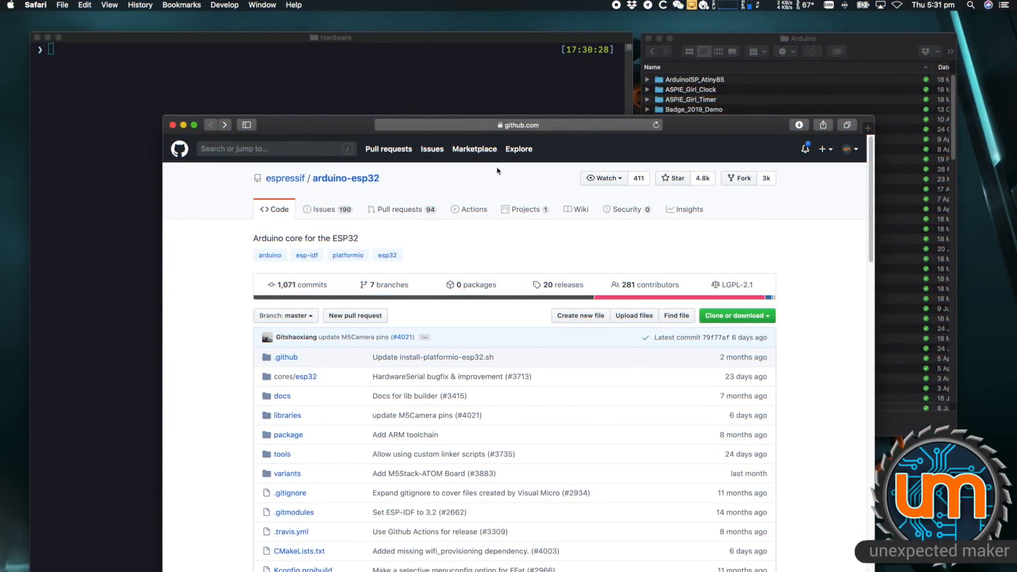
pyautogui.moveTo(501, 252)
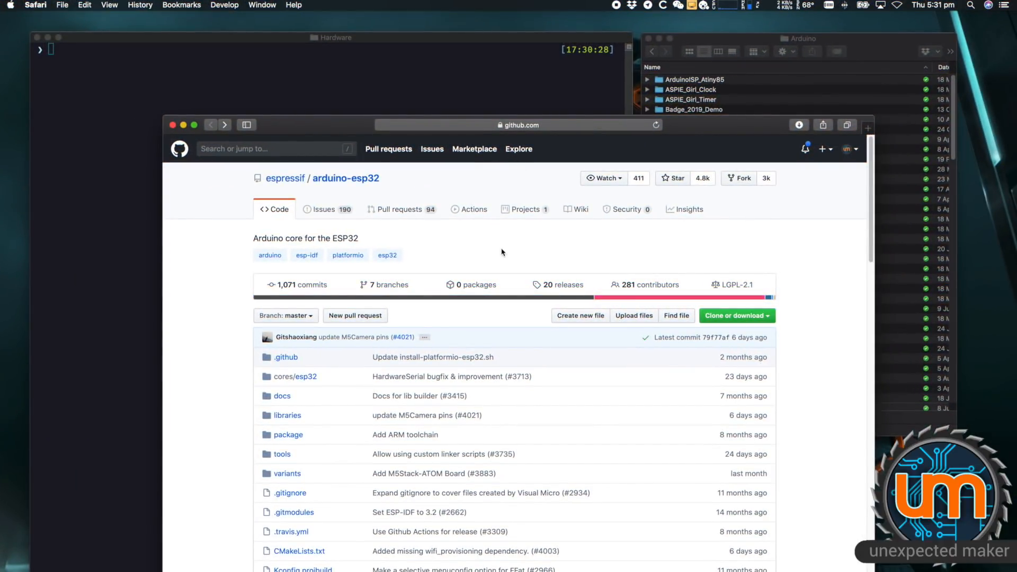
# Step: Scroll the arduino-esp32 README down to the Installation Instructions section
pyautogui.scroll(-3)
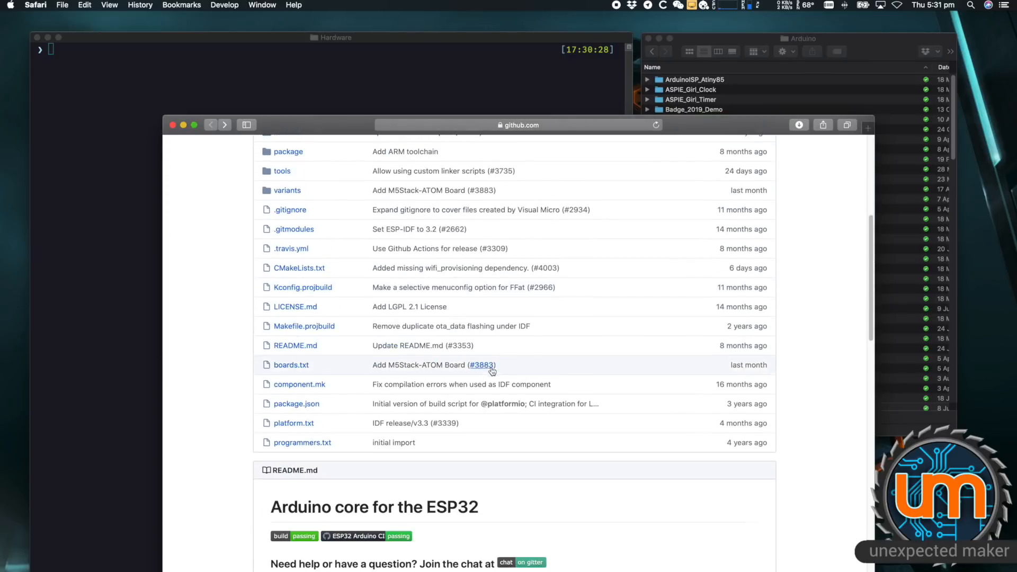
pyautogui.scroll(-3)
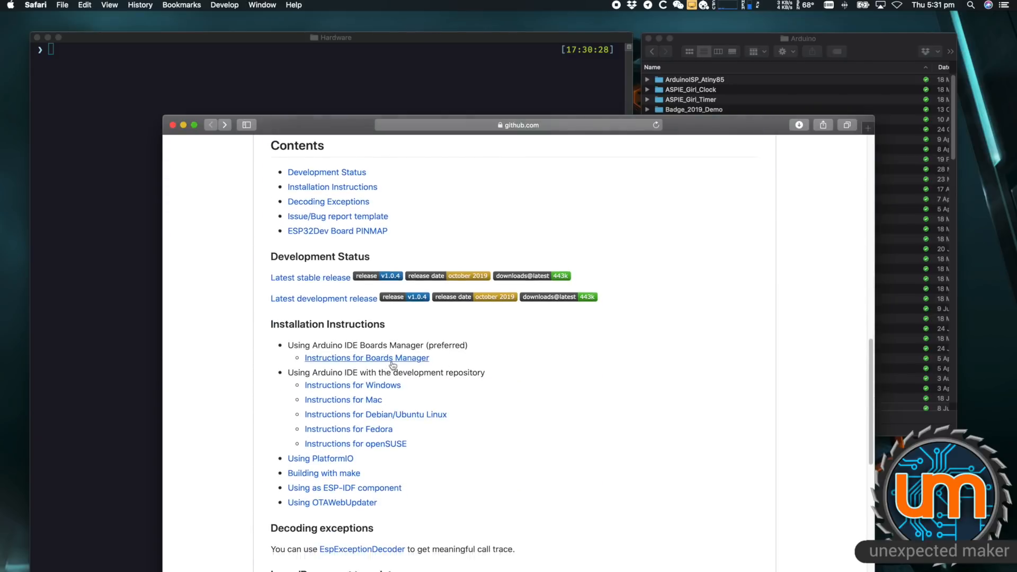
pyautogui.scroll(-3)
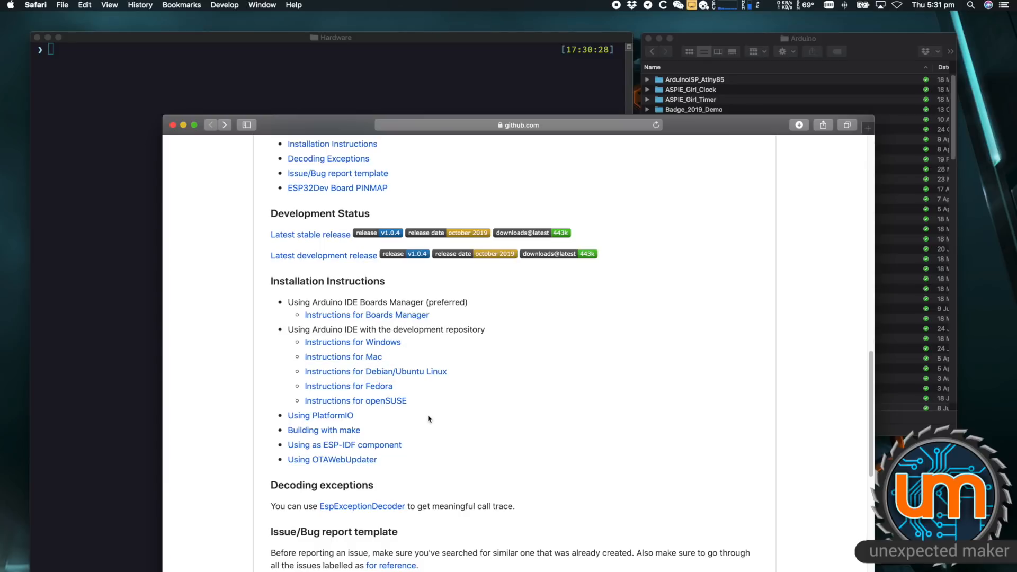
pyautogui.moveTo(343, 355)
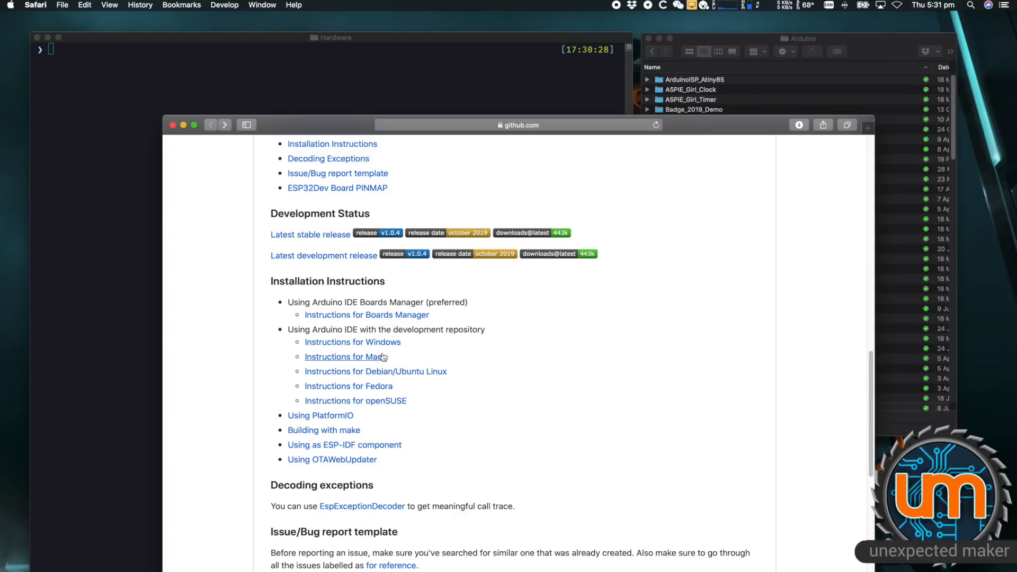
pyautogui.moveTo(413, 364)
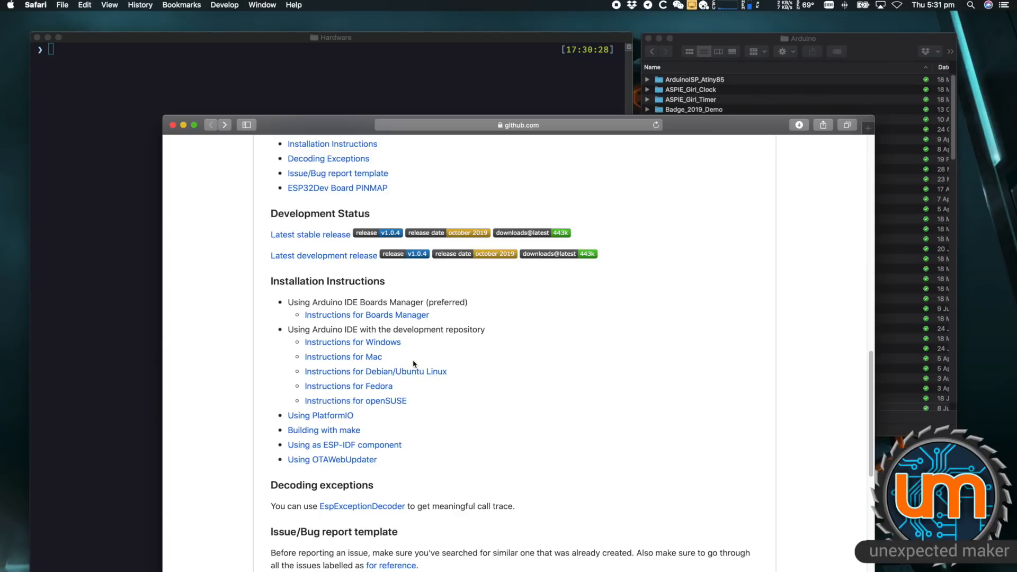
pyautogui.moveTo(405, 360)
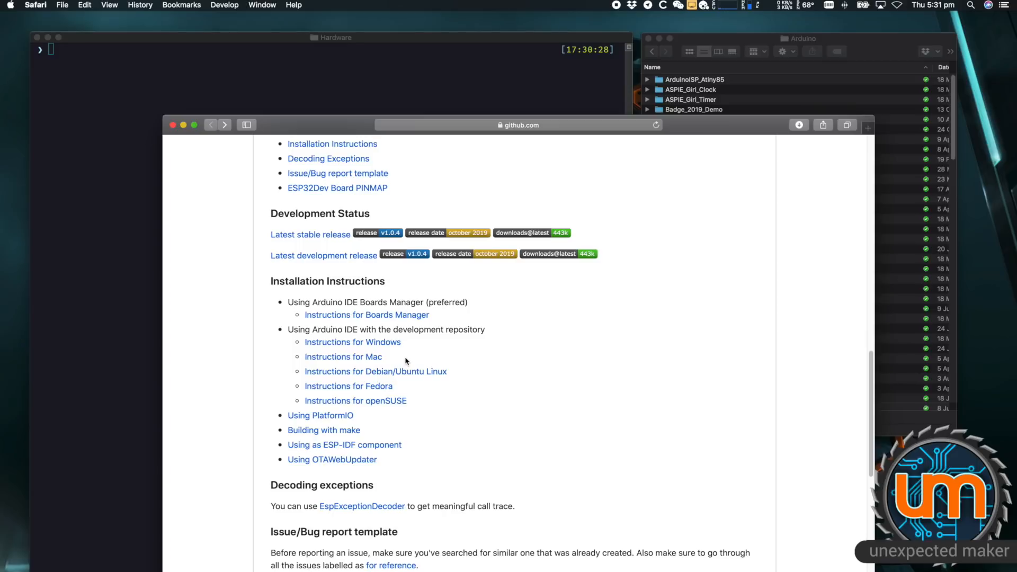
pyautogui.moveTo(343, 357)
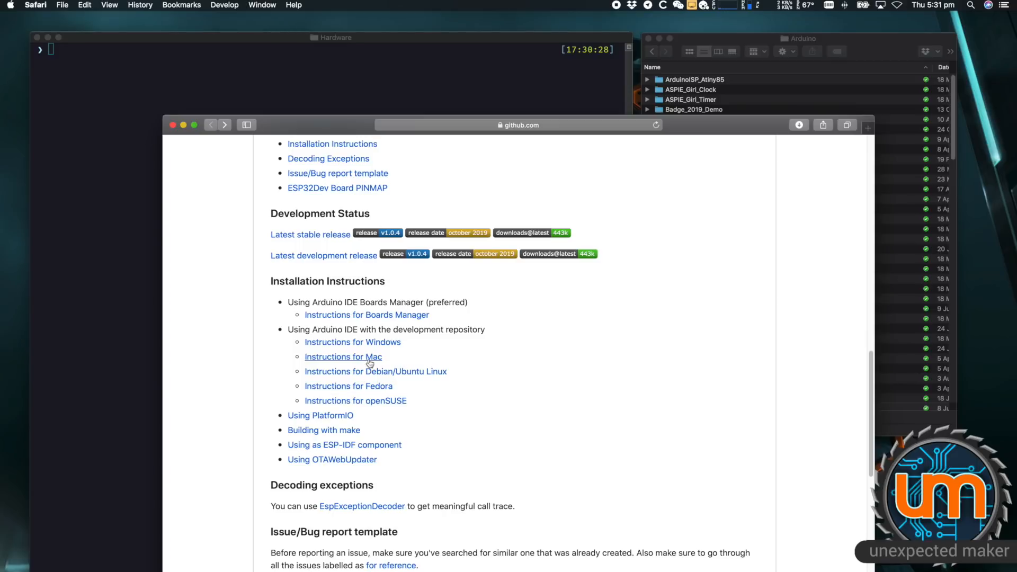
# Step: Follow the 'Instructions for Mac' link and scroll down to its terminal commands
pyautogui.click(343, 356)
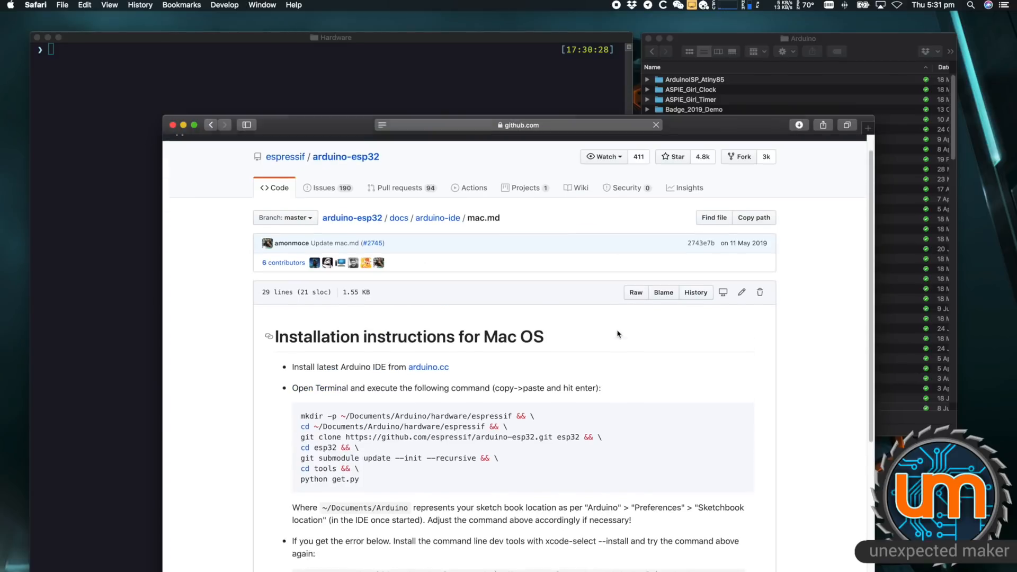
pyautogui.scroll(-3)
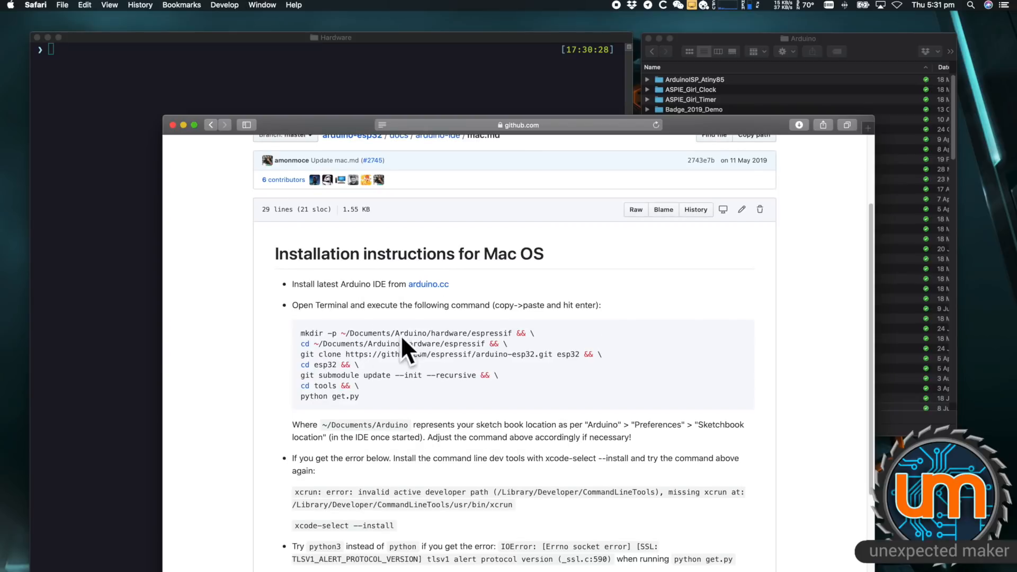
pyautogui.moveTo(367, 407)
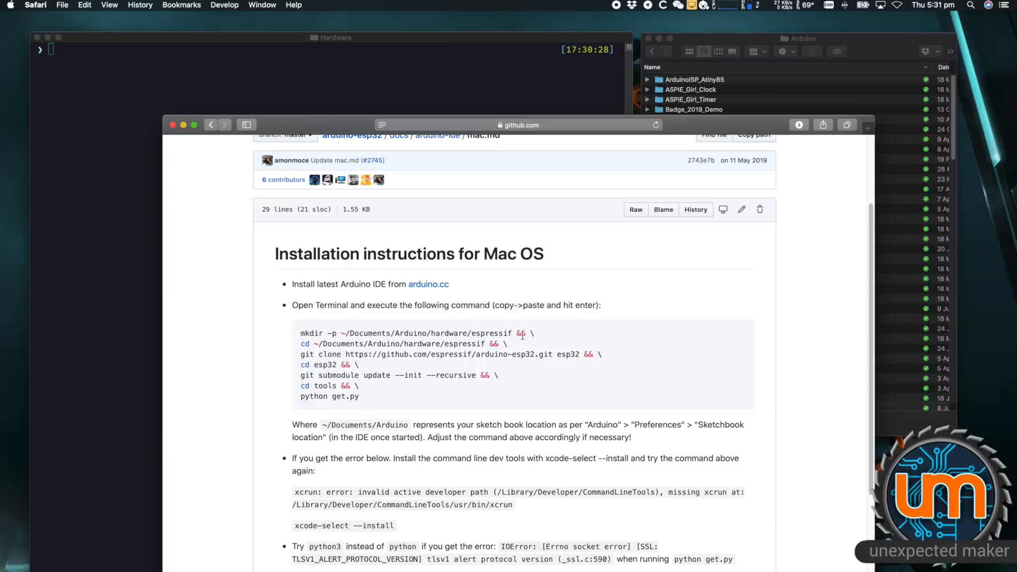
pyautogui.moveTo(490, 396)
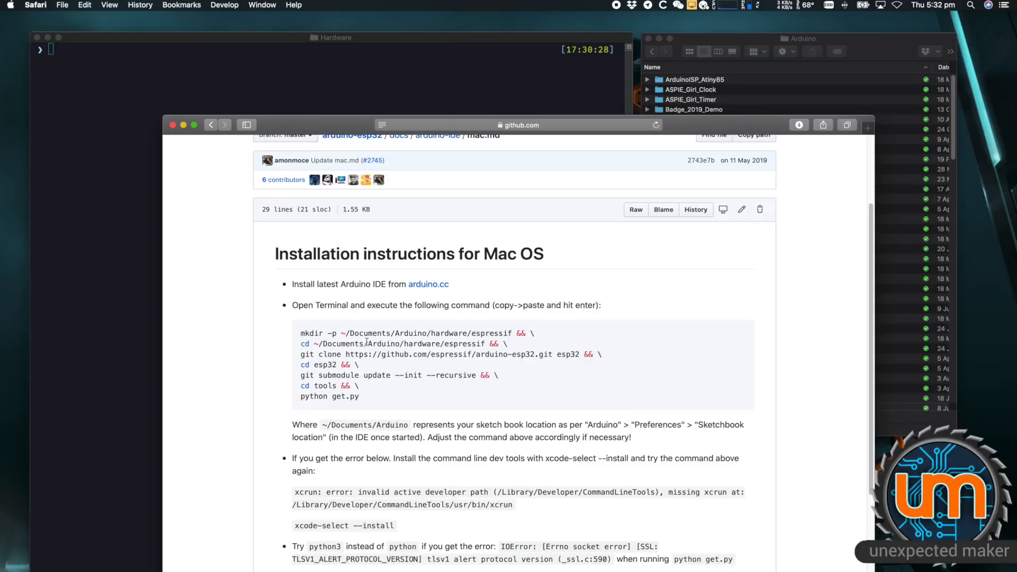
pyautogui.moveTo(413, 393)
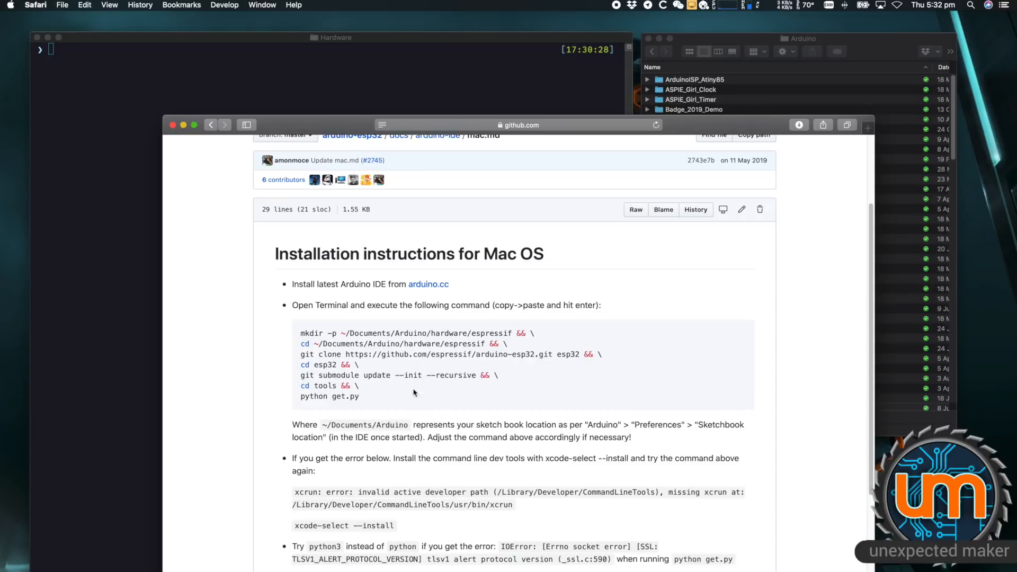
pyautogui.moveTo(420, 375)
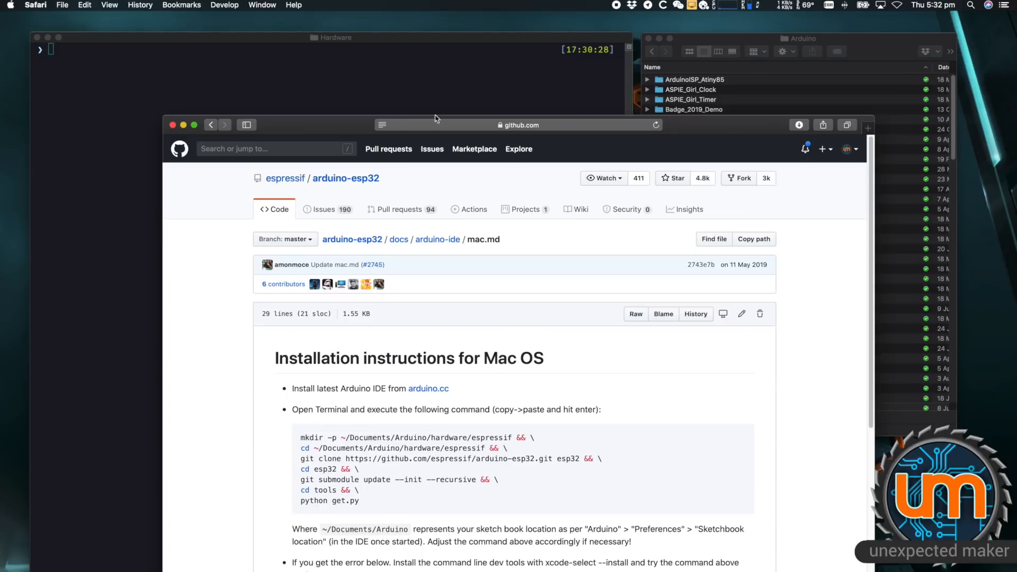
pyautogui.moveTo(877, 52)
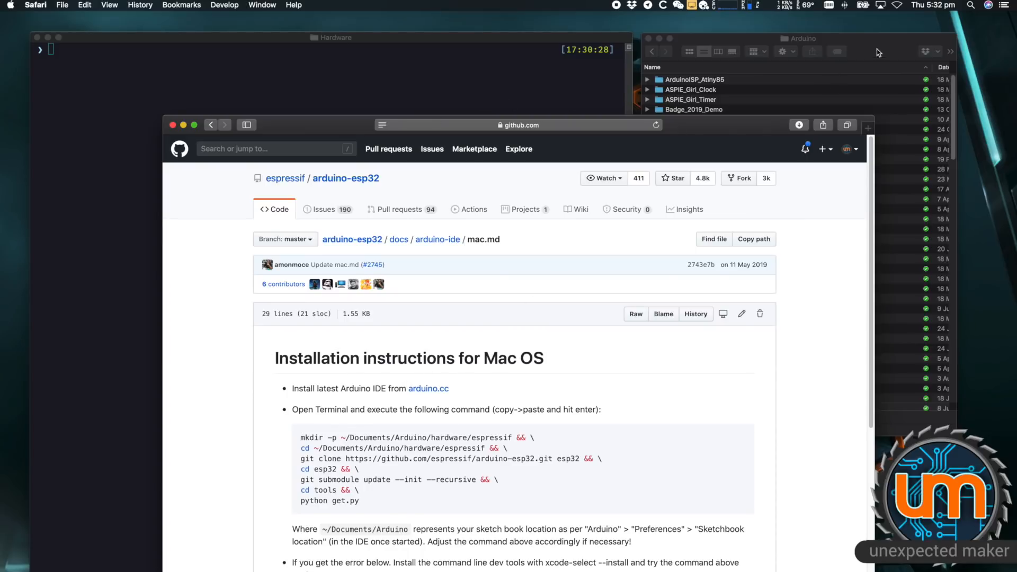
# Step: Bring the Arduino sketchbook Finder window forward and open its Hardware folder
pyautogui.click(798, 38)
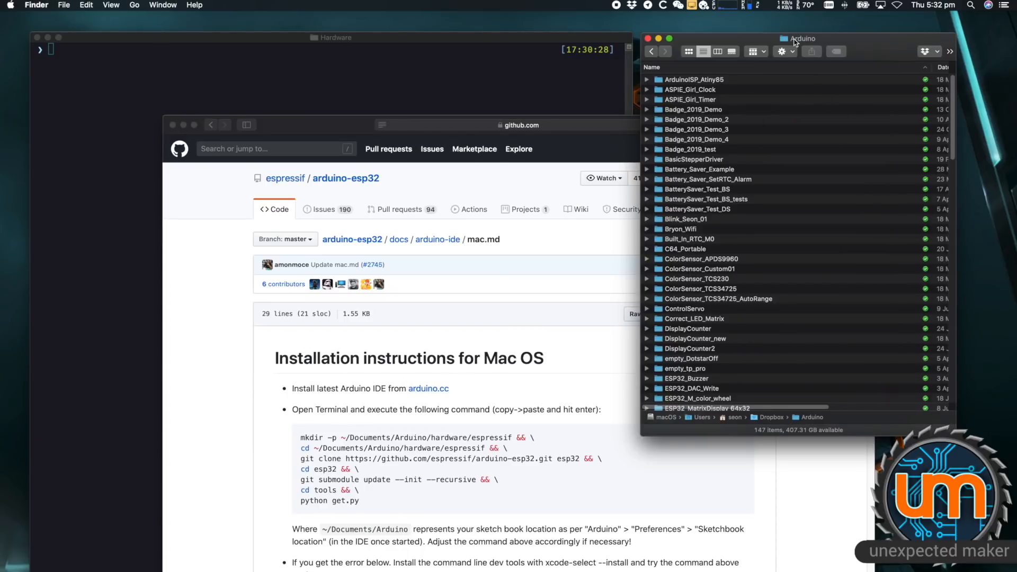
pyautogui.click(801, 38)
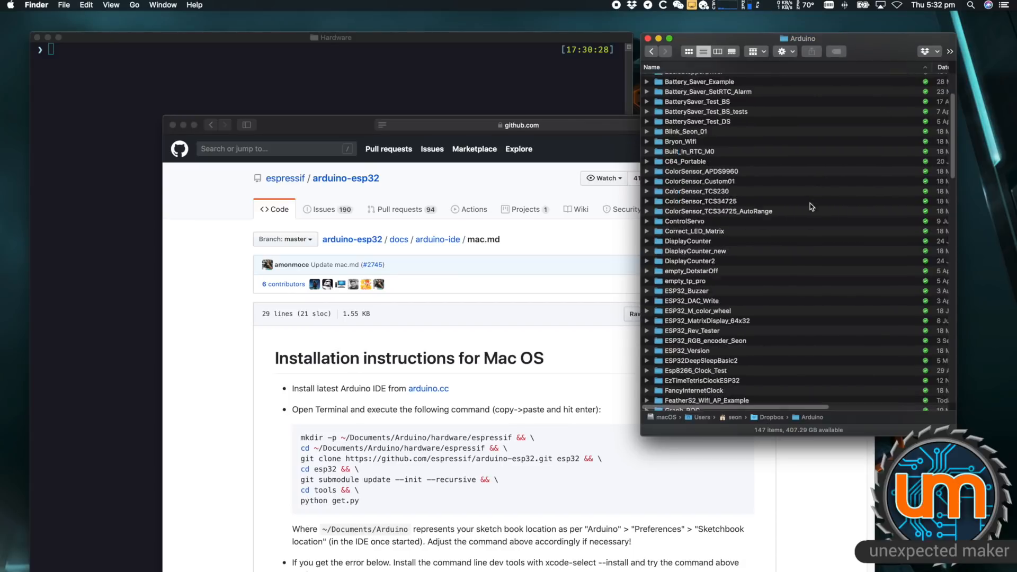
pyautogui.scroll(-3)
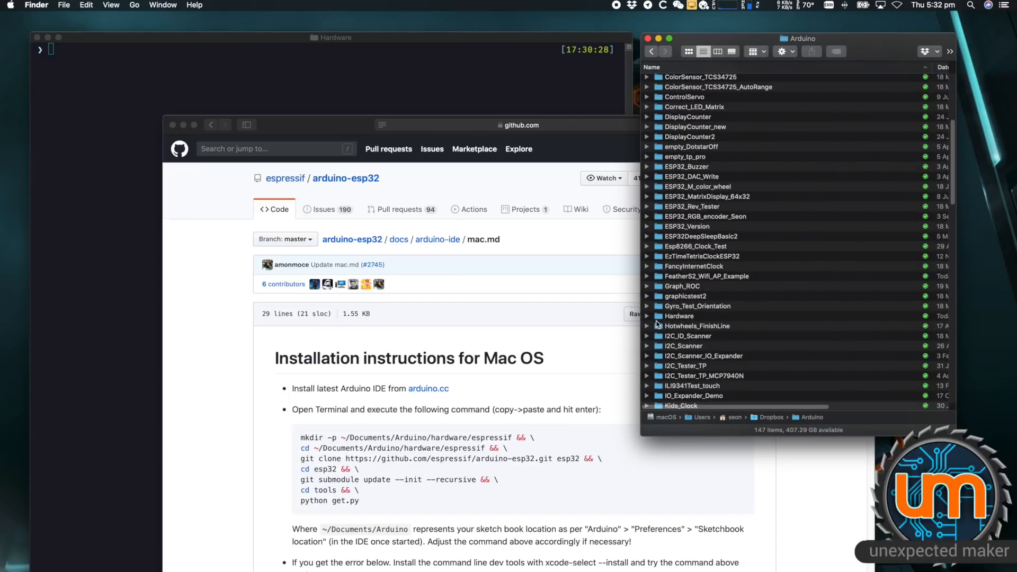
pyautogui.moveTo(690, 317)
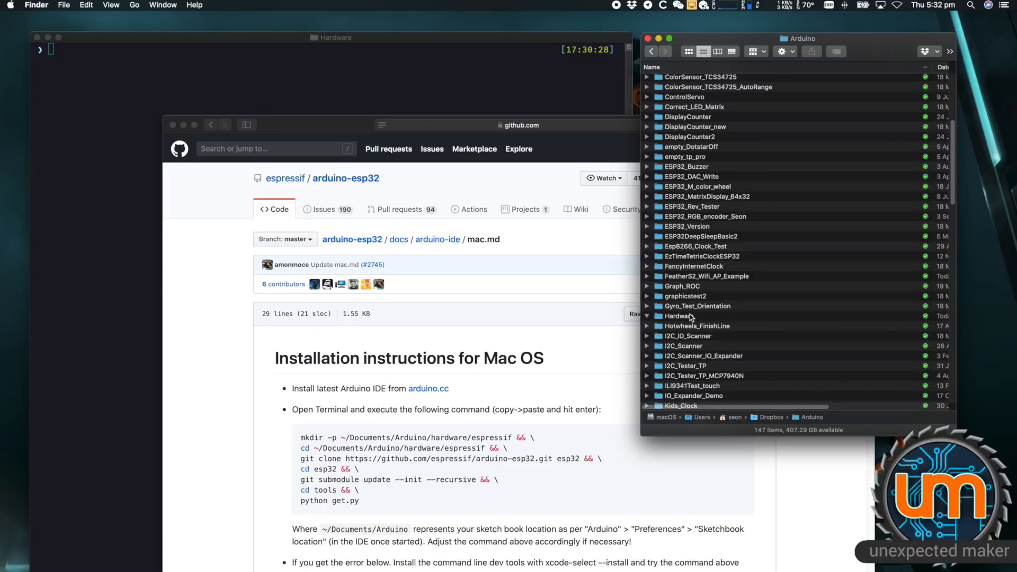
pyautogui.doubleClick(678, 315)
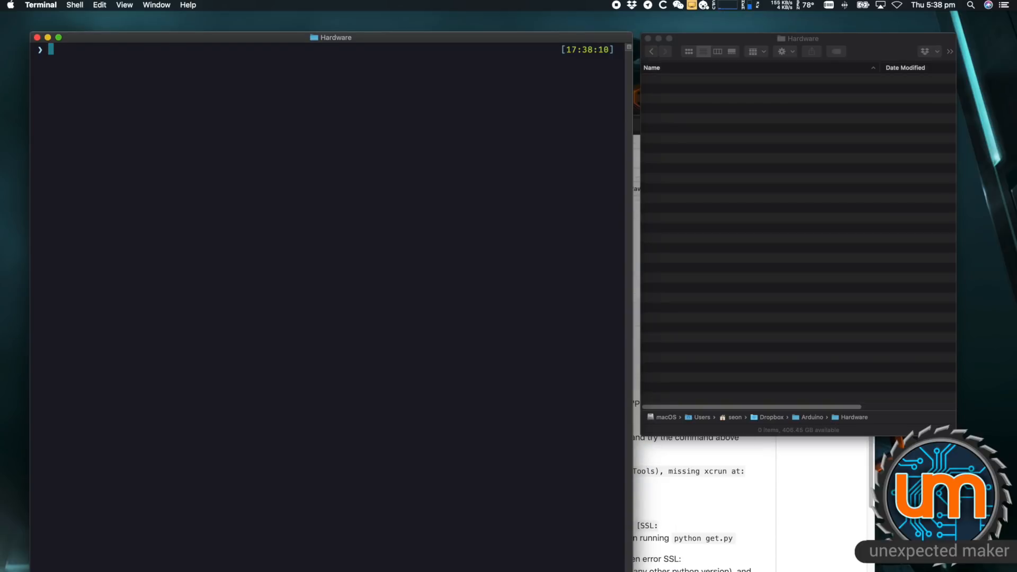
# Step: Run pwd, create an 'espressif' directory with mkdir, and cd into it
pyautogui.write('pwd')
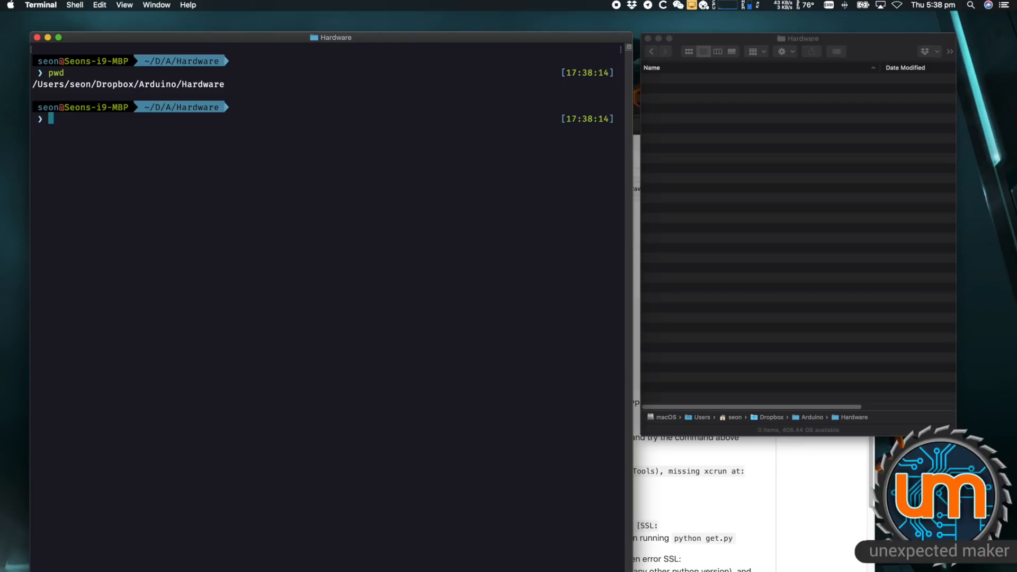
pyautogui.write('mkdir')
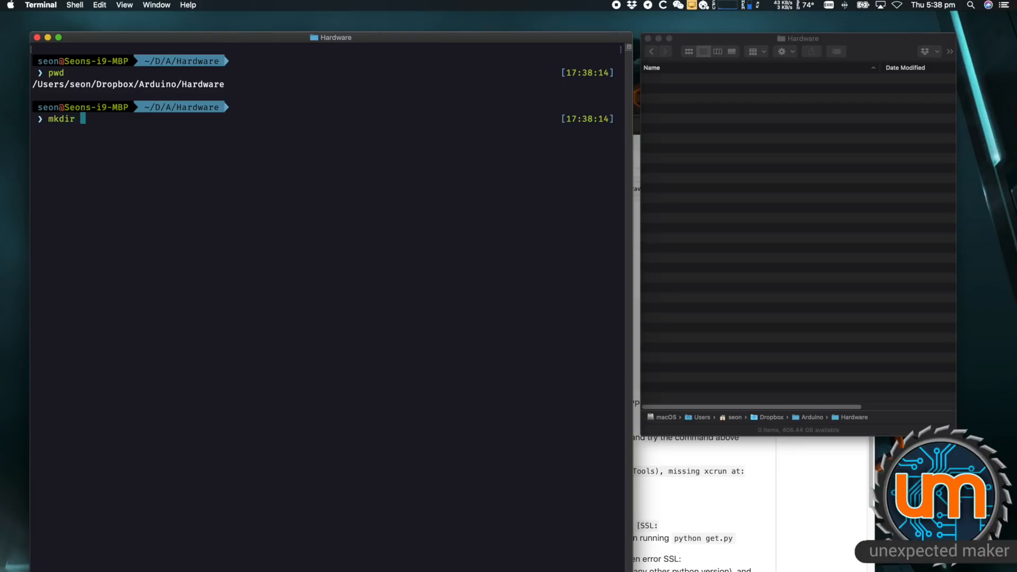
pyautogui.write('espressif')
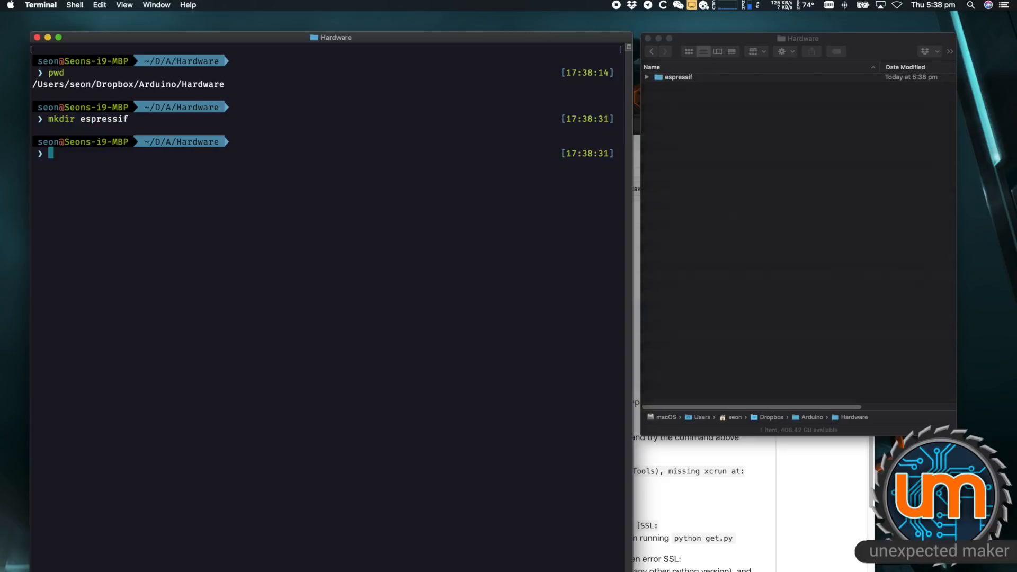
pyautogui.write('cd espressif')
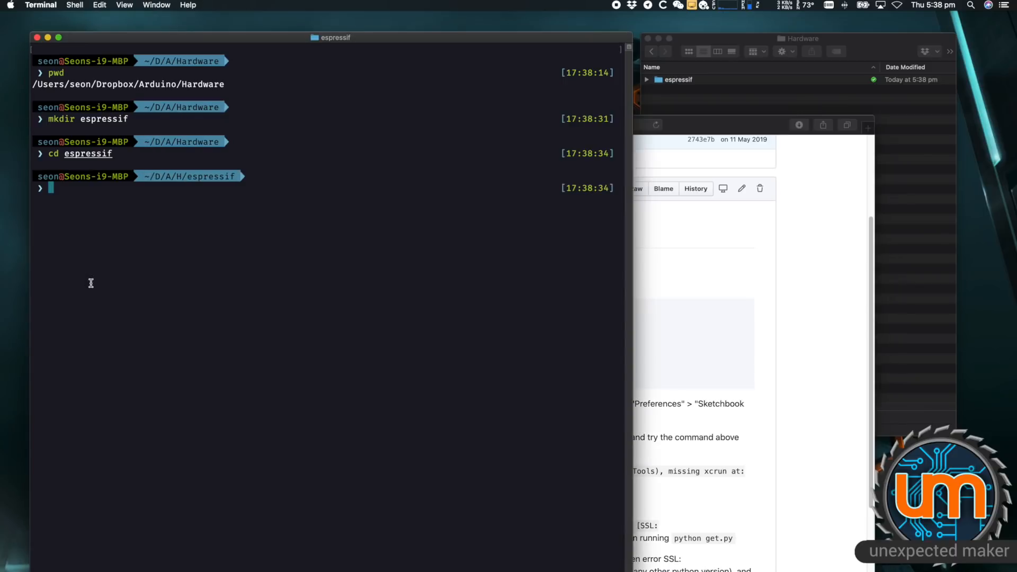
pyautogui.write('git clone https://github.com/espressif/arduino-esp32.git esp32')
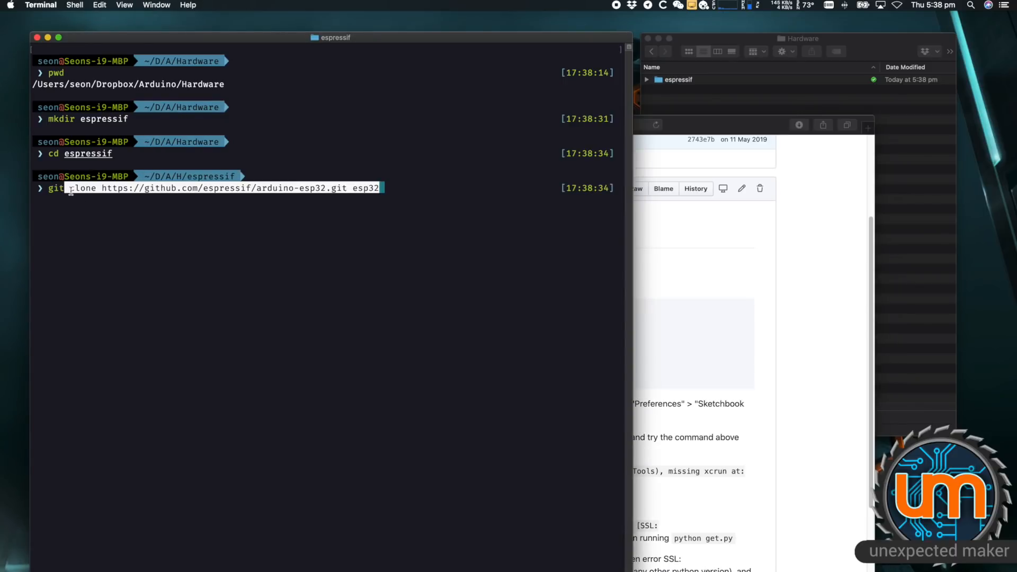
pyautogui.moveTo(349, 188)
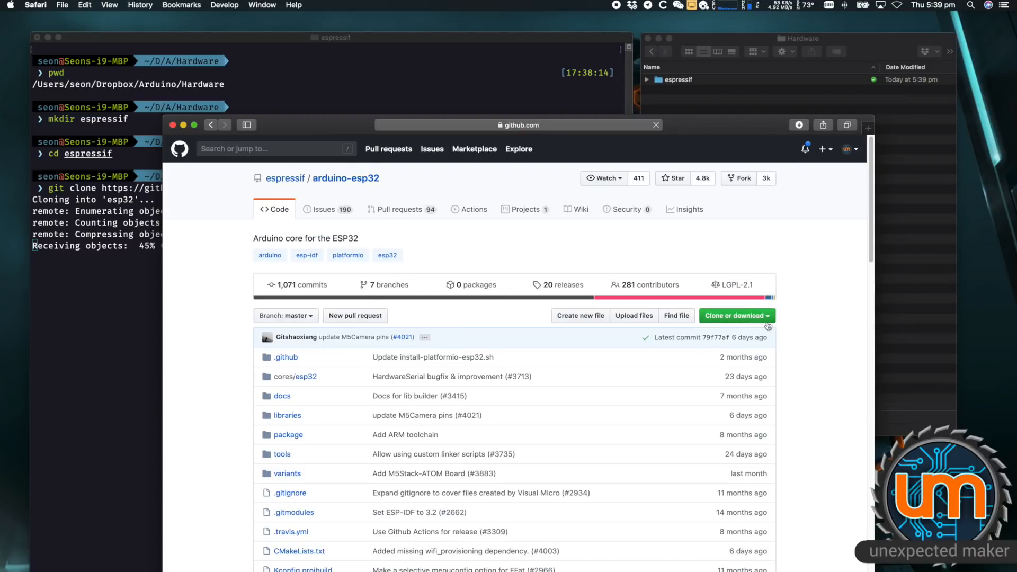
# Step: Show the repository's GitHub clone options and select the HTTPS clone address
pyautogui.click(736, 316)
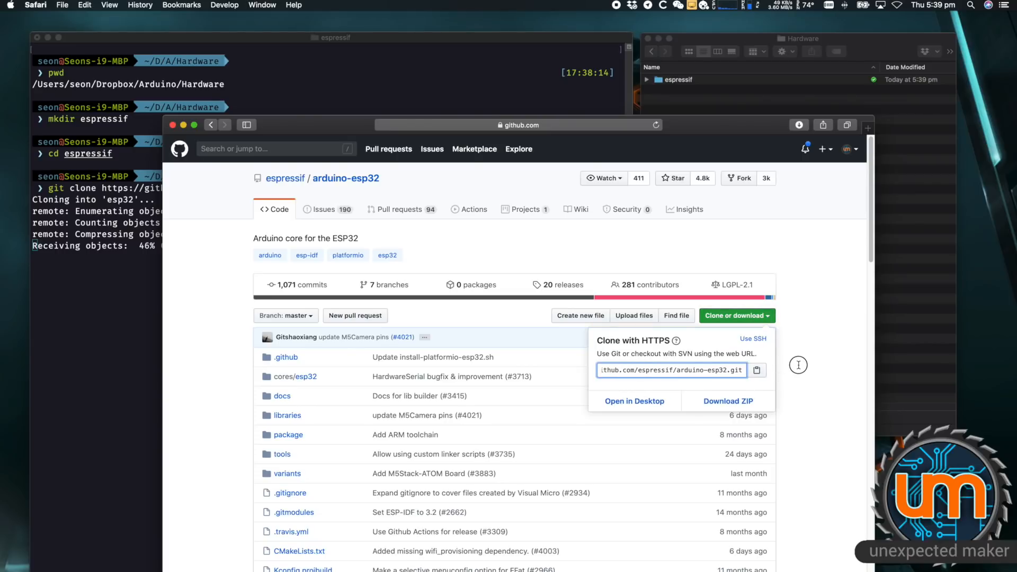
pyautogui.click(671, 369)
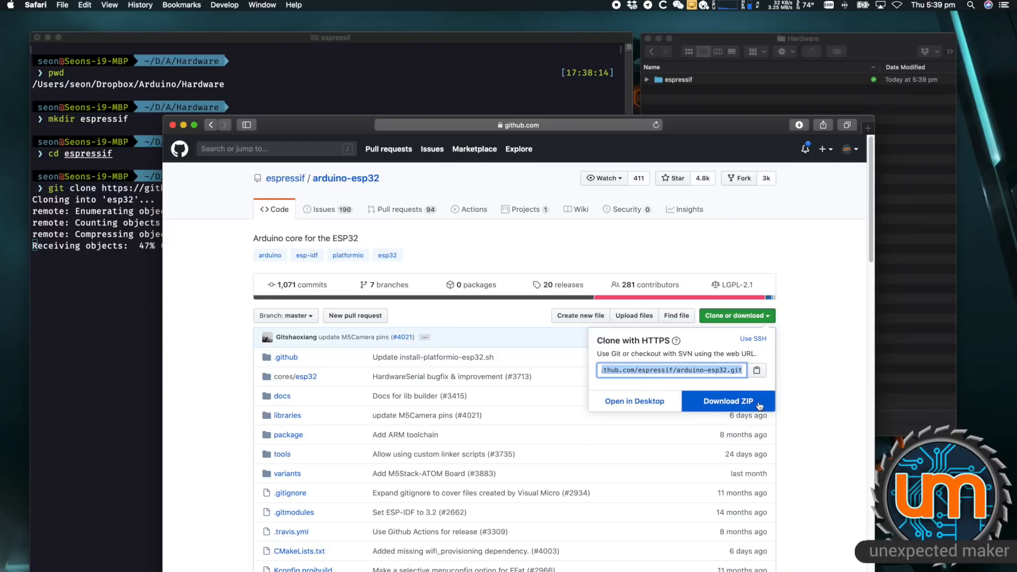
pyautogui.moveTo(811, 384)
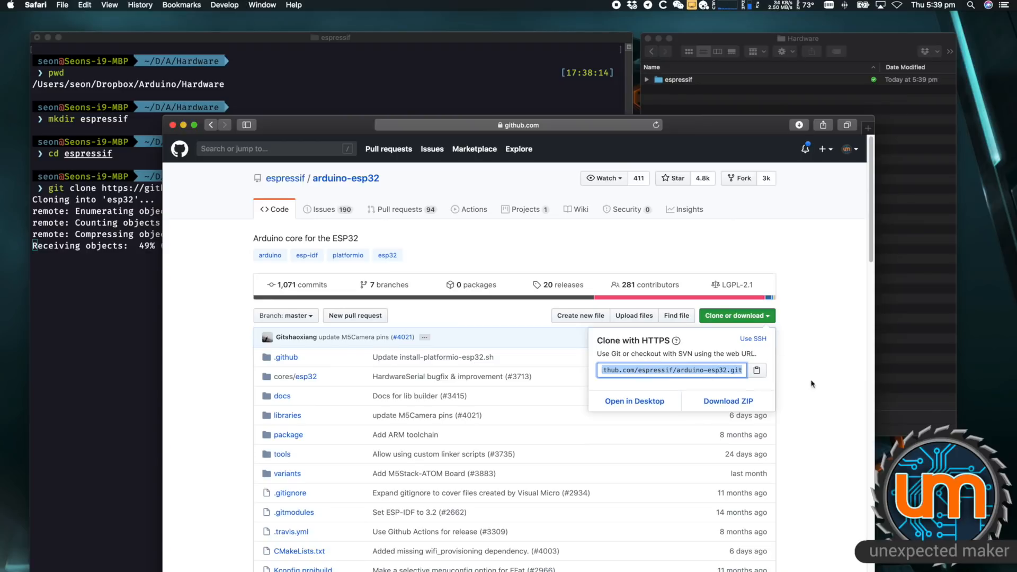
pyautogui.moveTo(799, 398)
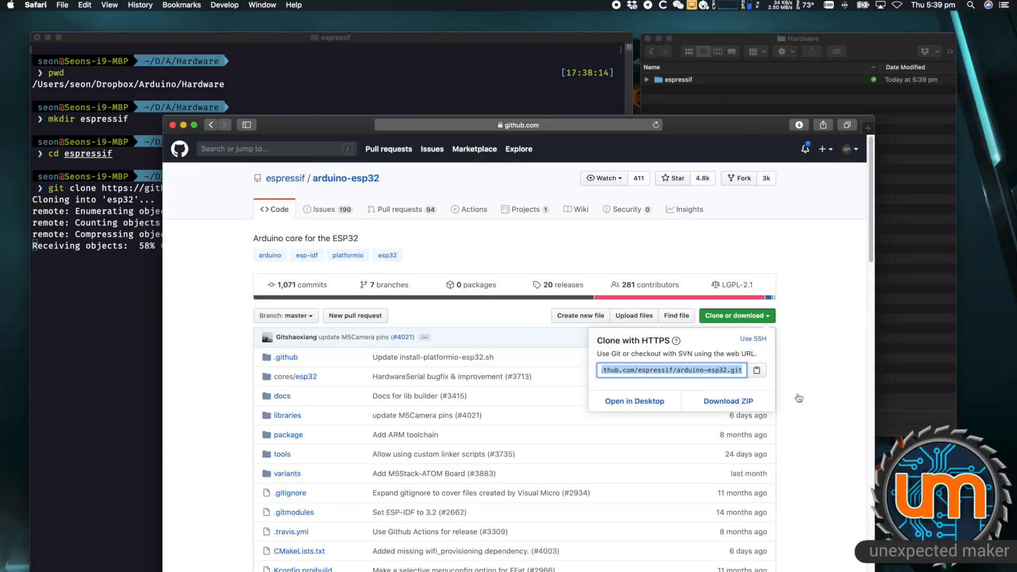
pyautogui.moveTo(728, 400)
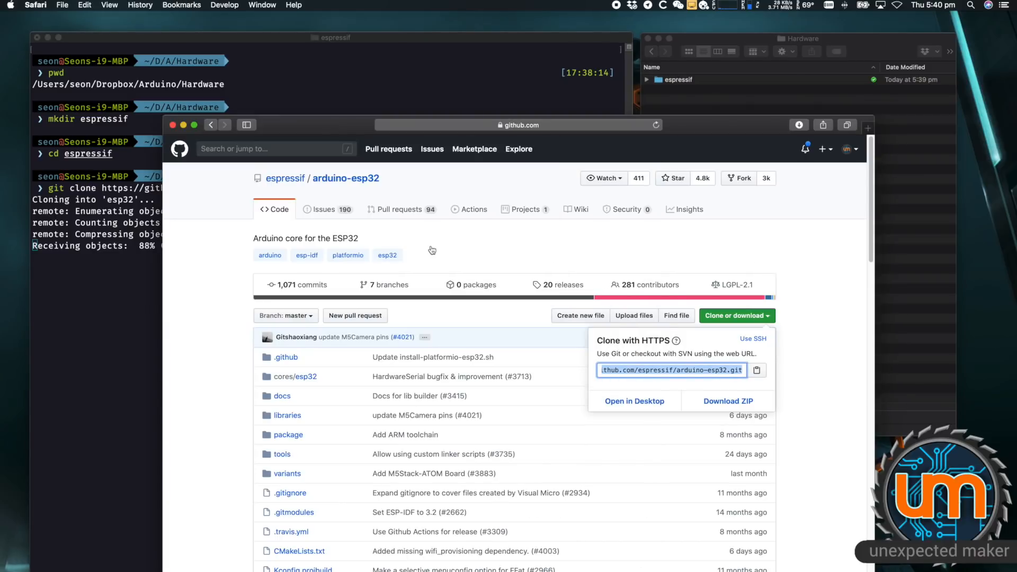
pyautogui.moveTo(461, 258)
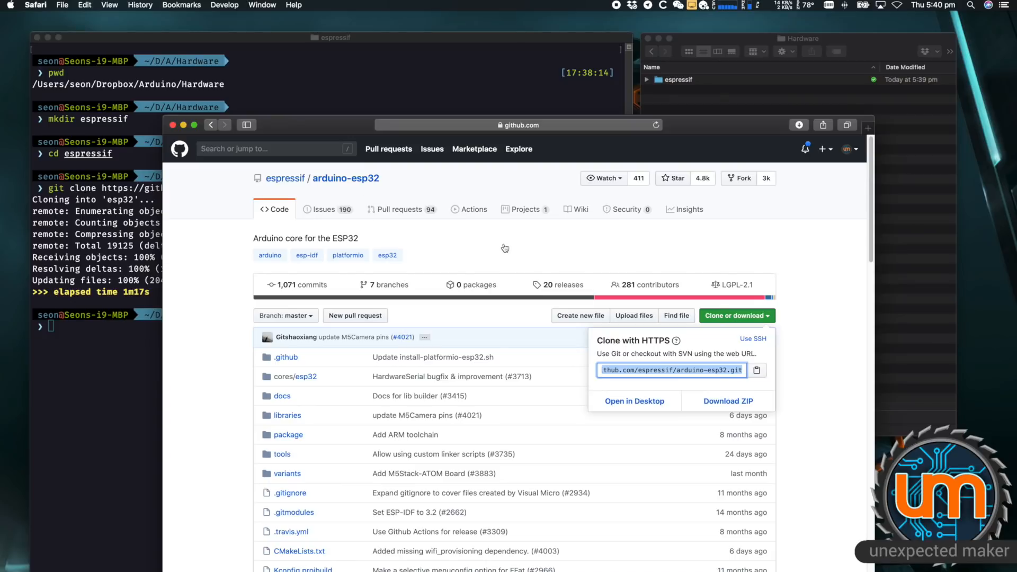
pyautogui.moveTo(248, 352)
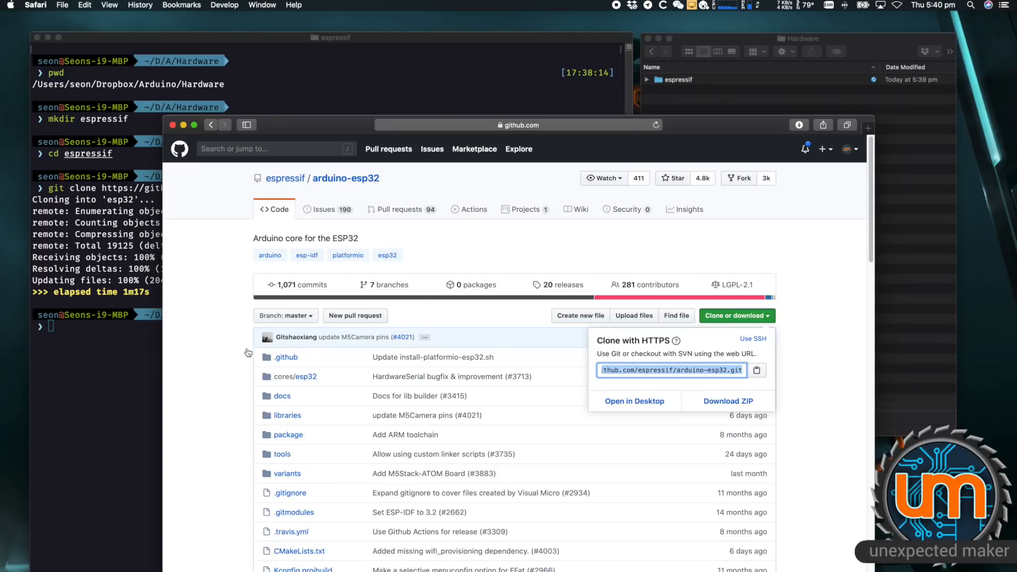
pyautogui.moveTo(119, 381)
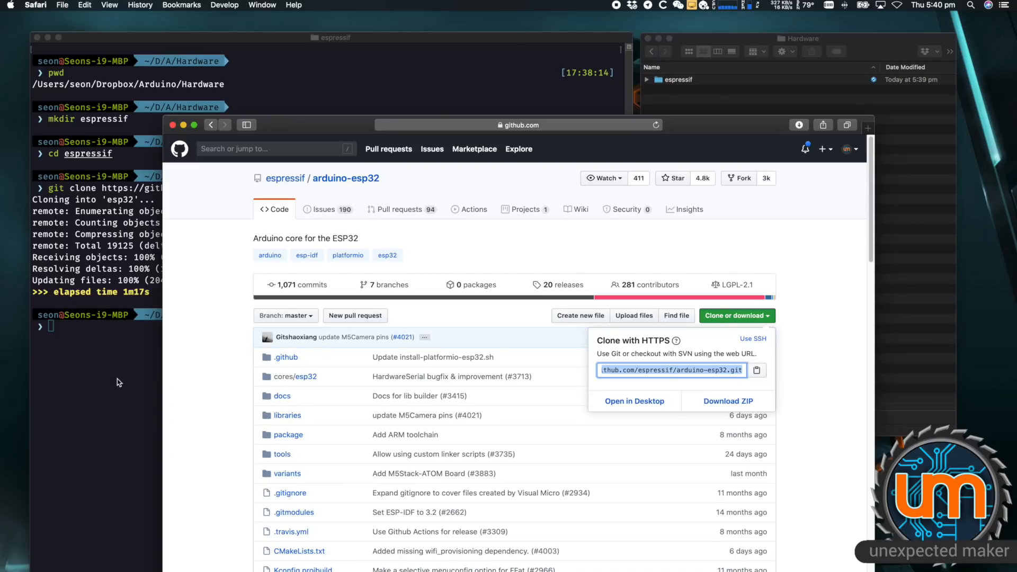
pyautogui.moveTo(133, 378)
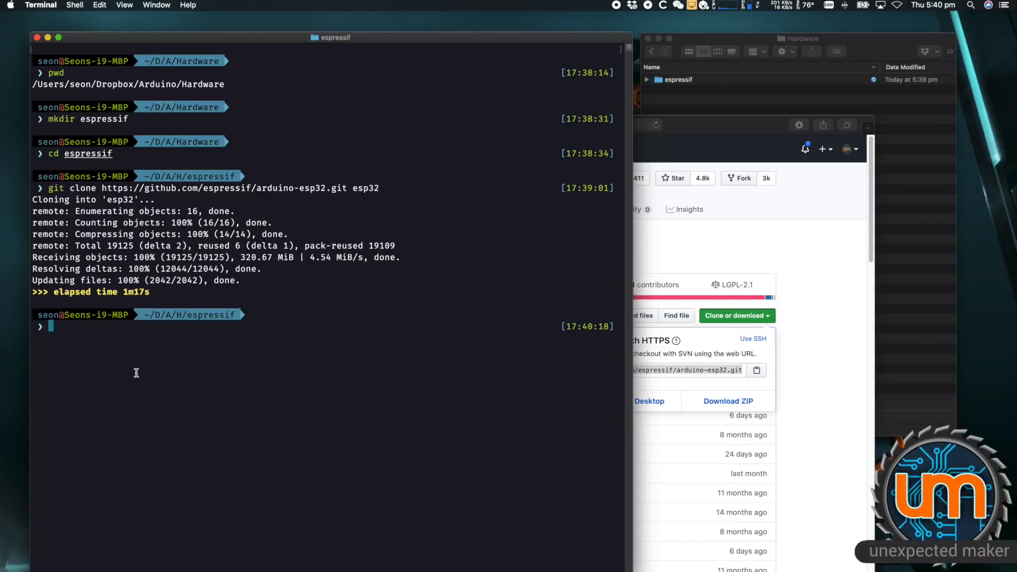
pyautogui.moveTo(198, 366)
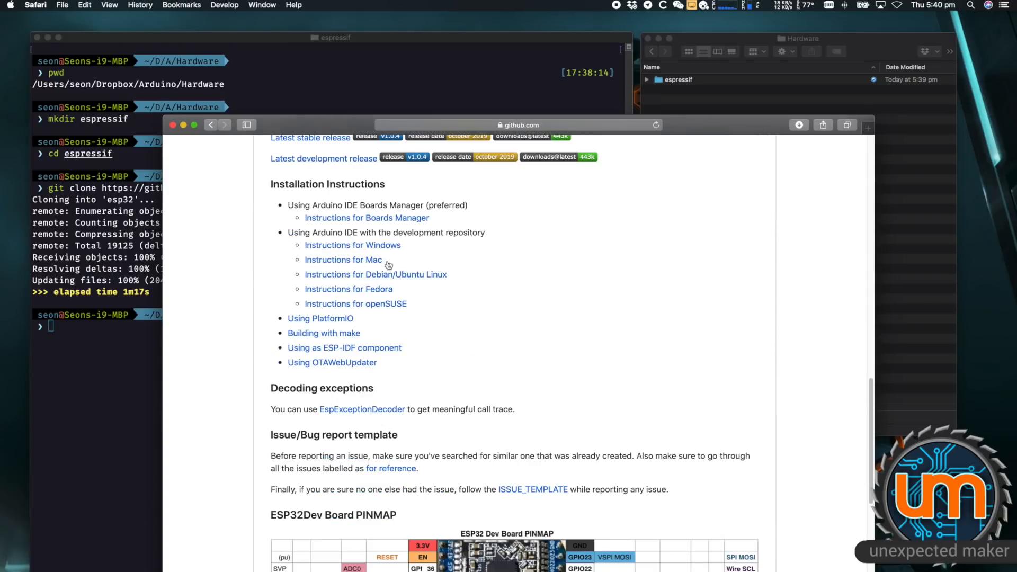
# Step: Open the arduino-esp32 Mac installation instructions on GitHub and scroll through them
pyautogui.click(343, 260)
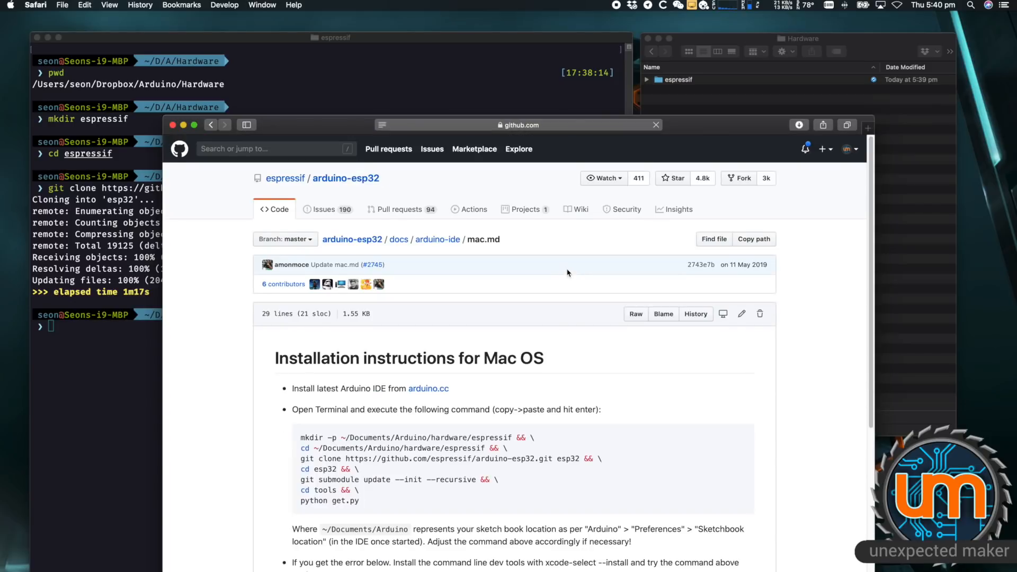
pyautogui.scroll(-3)
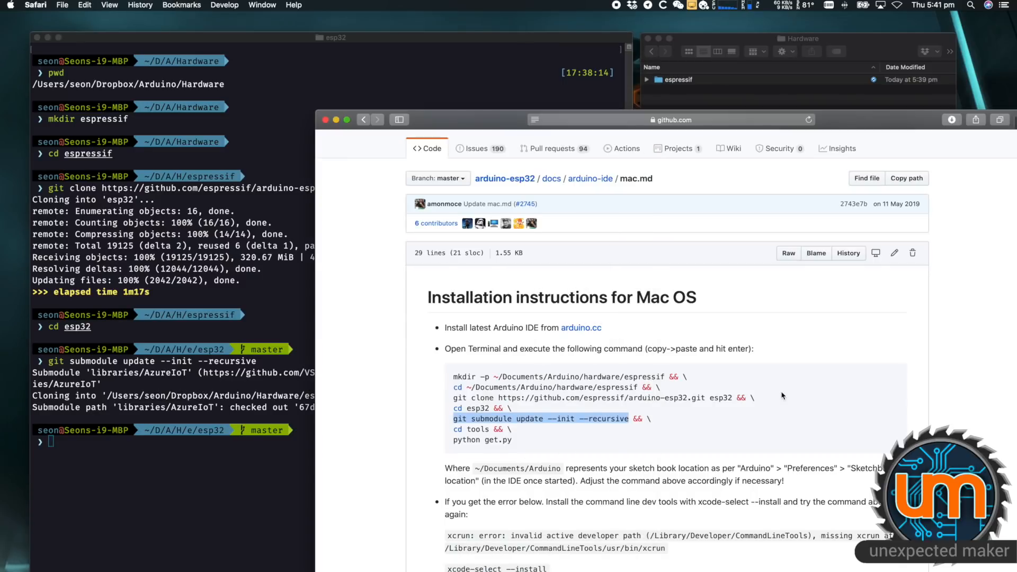
pyautogui.moveTo(226, 472)
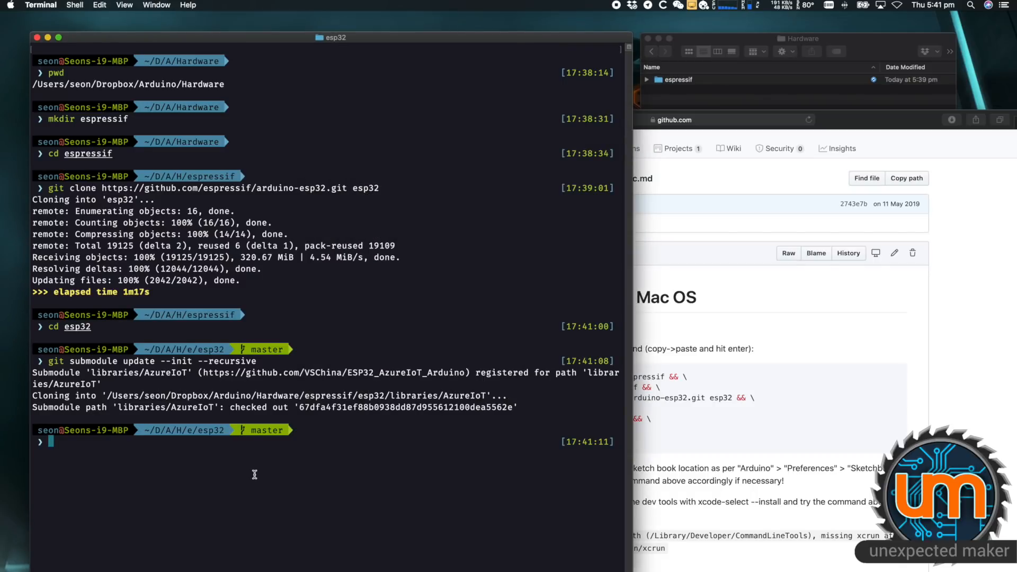
pyautogui.moveTo(259, 465)
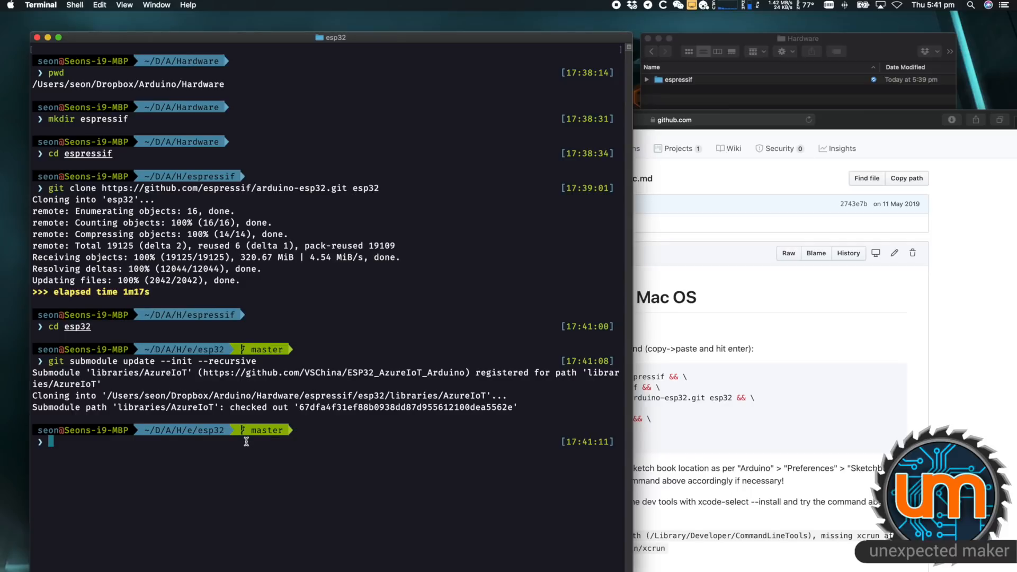
# Step: Run 'git checkout esp32s2', 'git submodule update --init --recursive', then 'cd tools'
pyautogui.write('git checkout')
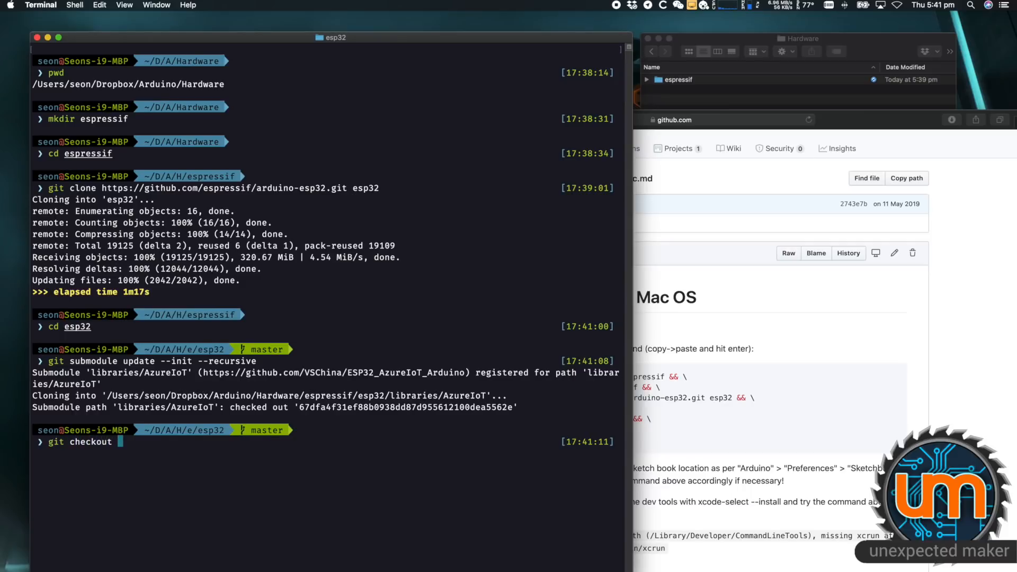
pyautogui.write('esp32s2')
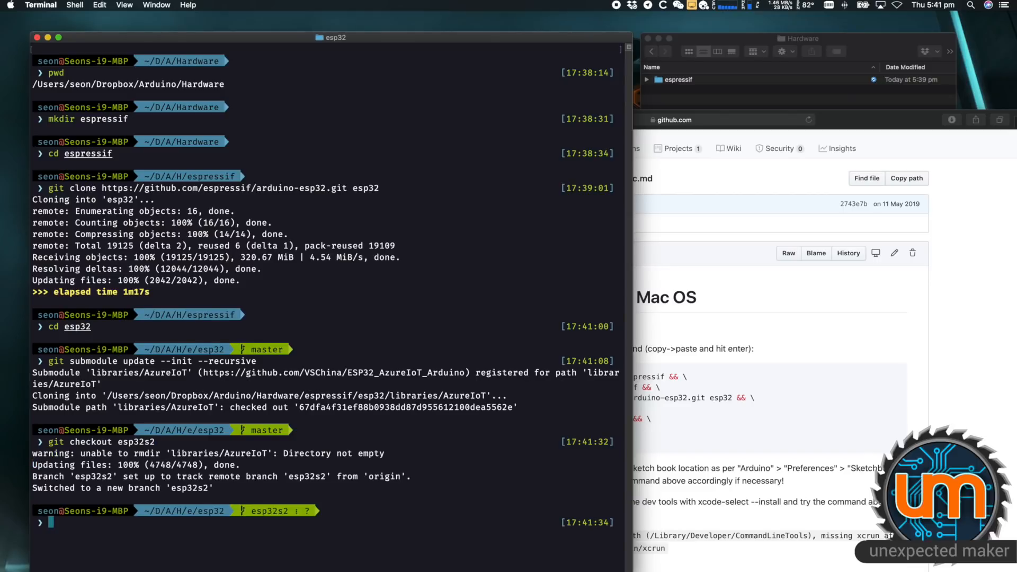
pyautogui.write('git submodule update --init --recursive')
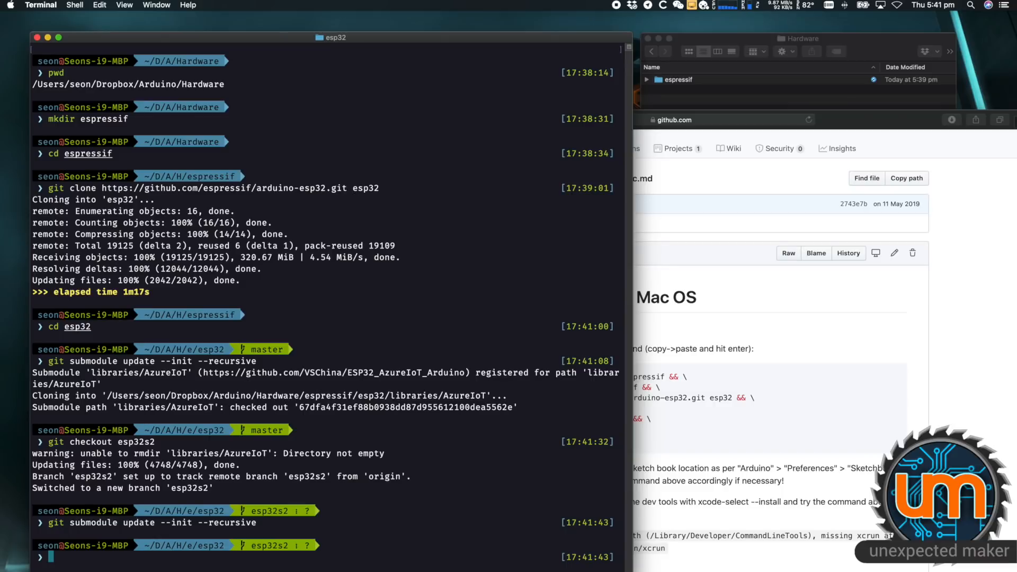
pyautogui.write('cd tools')
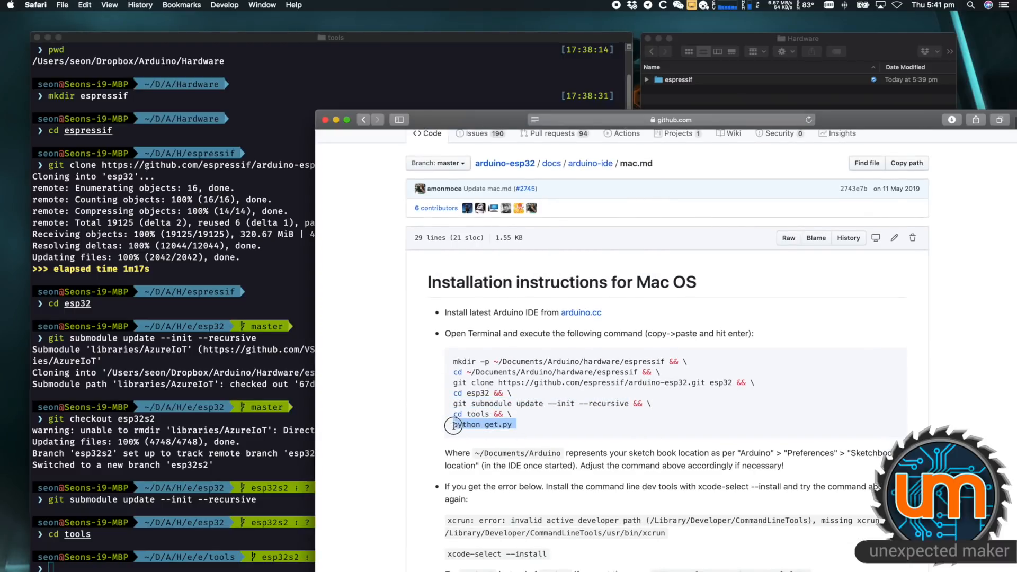
# Step: Check python --version and run python get.py, then expand espressif/esp32 in Finder
pyautogui.doubleClick(481, 424)
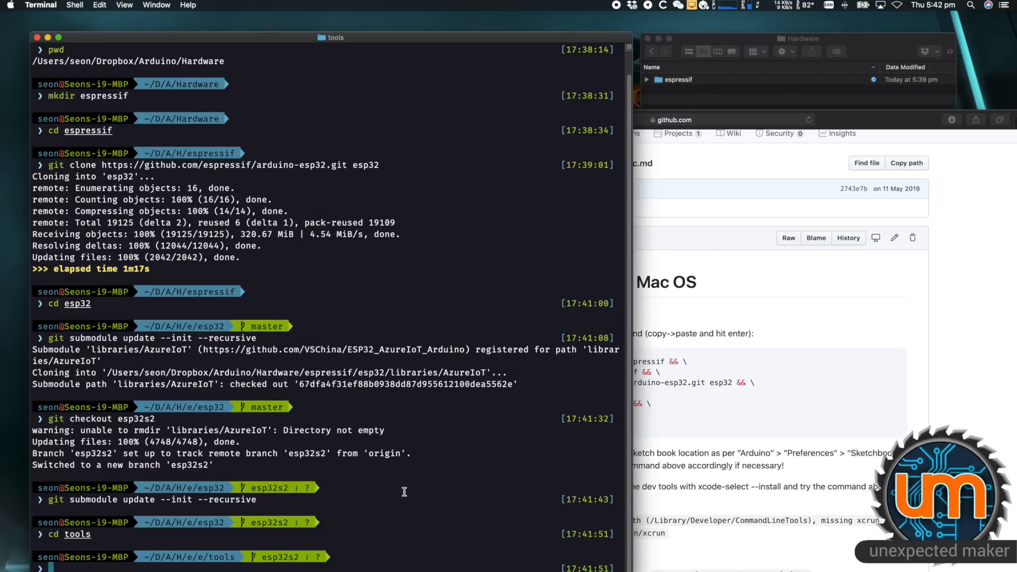
pyautogui.moveTo(406, 496)
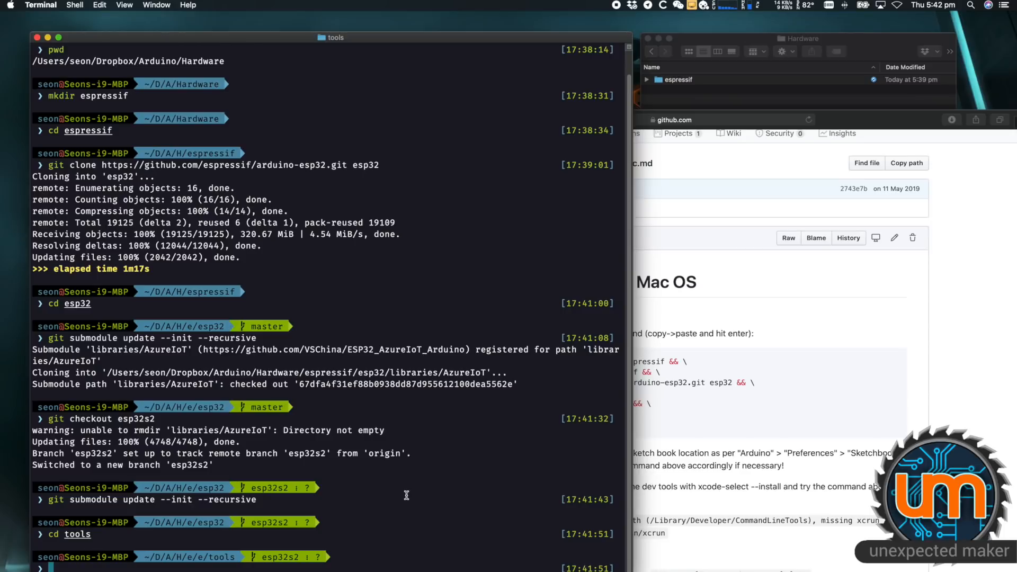
pyautogui.write('python --version')
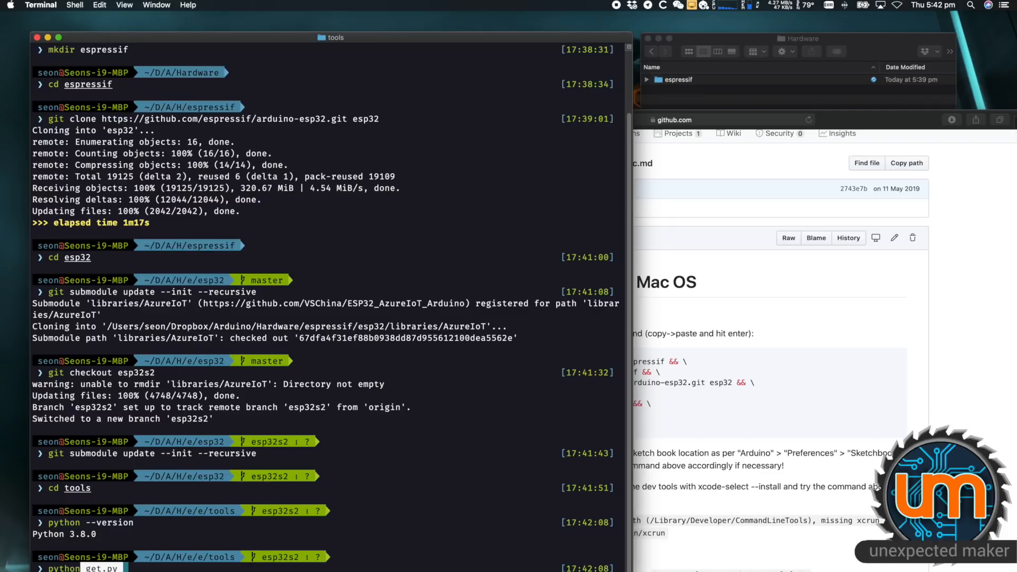
pyautogui.scroll(-3)
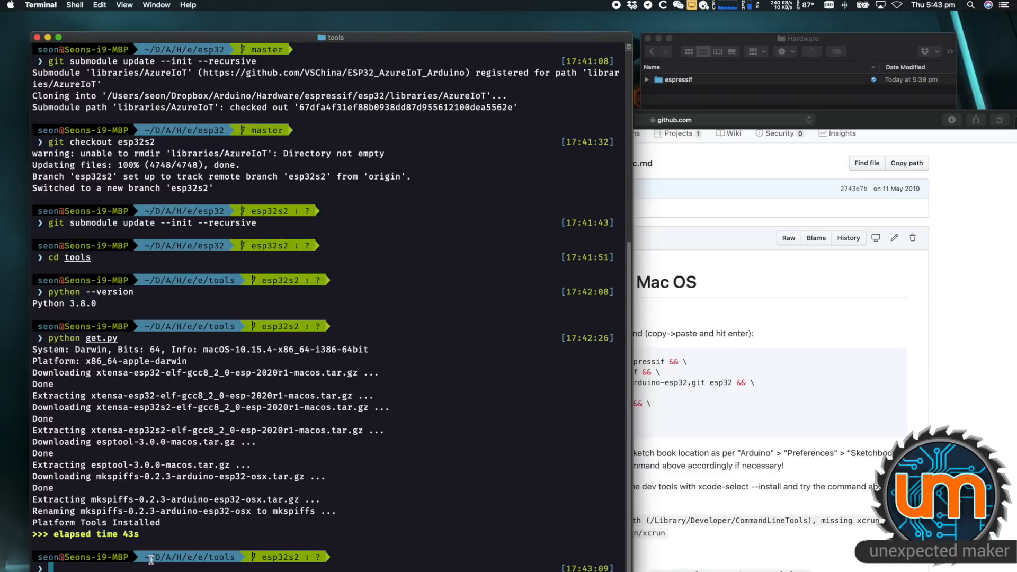
pyautogui.moveTo(505, 4)
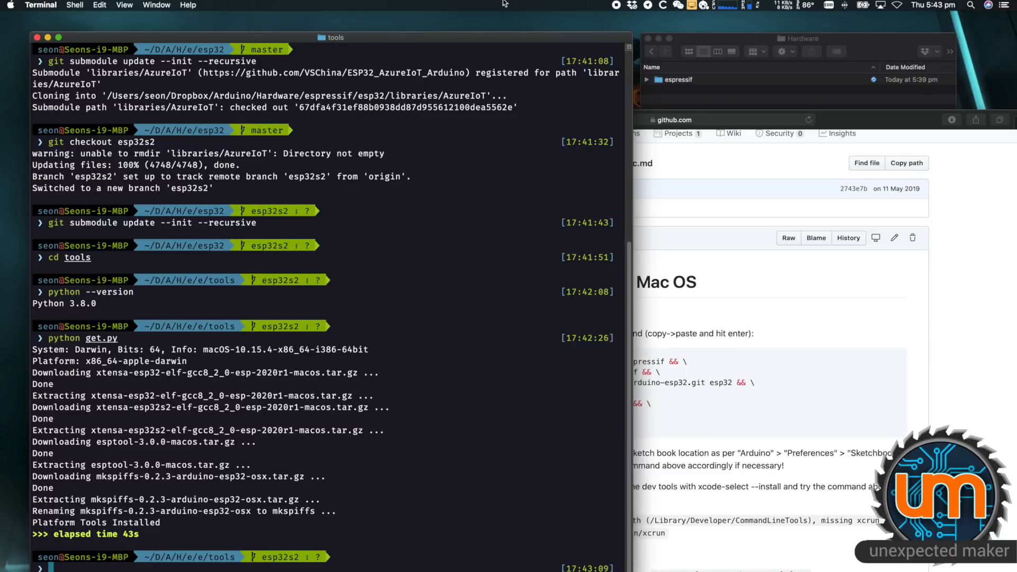
pyautogui.click(646, 80)
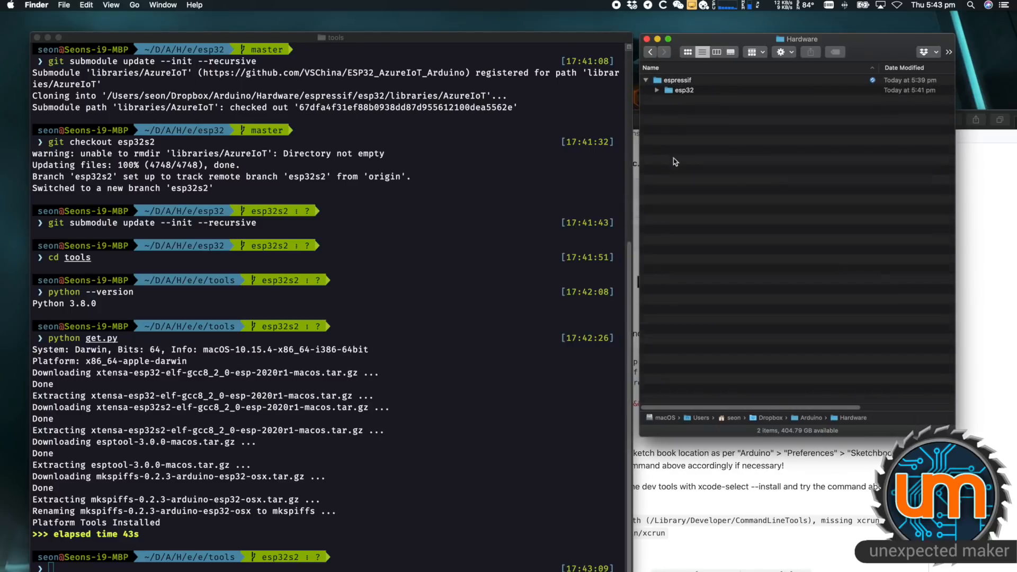
pyautogui.click(656, 89)
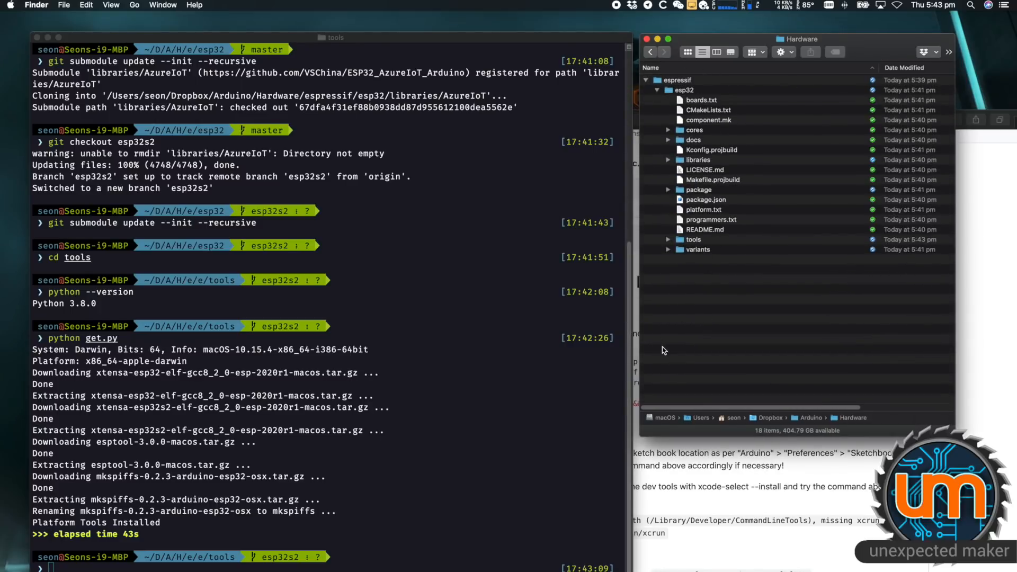
pyautogui.moveTo(677, 306)
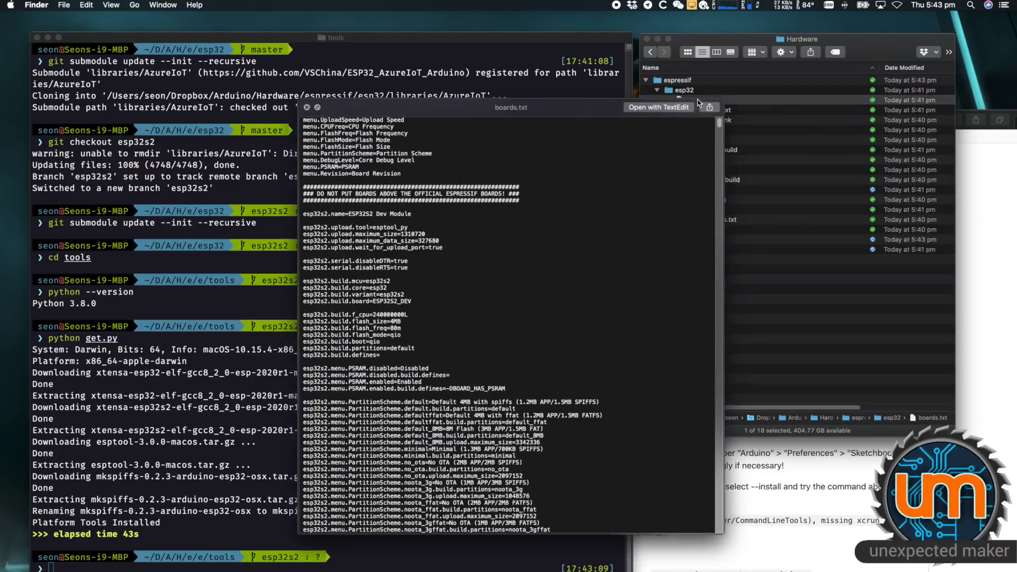
# Step: Scroll through the ESP32S2 Dev Module entries in the esp32 boards.txt preview
pyautogui.scroll(-3)
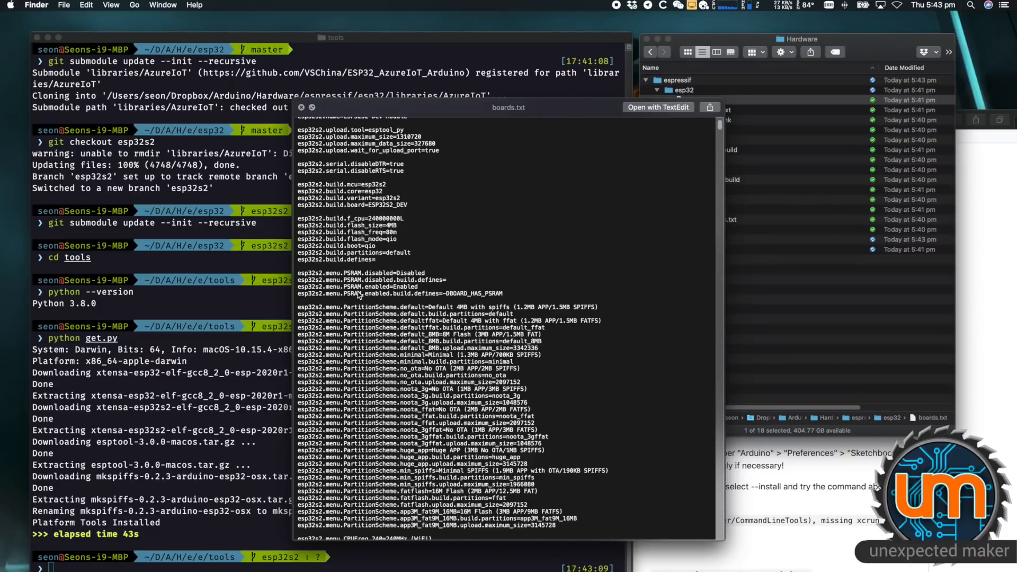
pyautogui.scroll(-3)
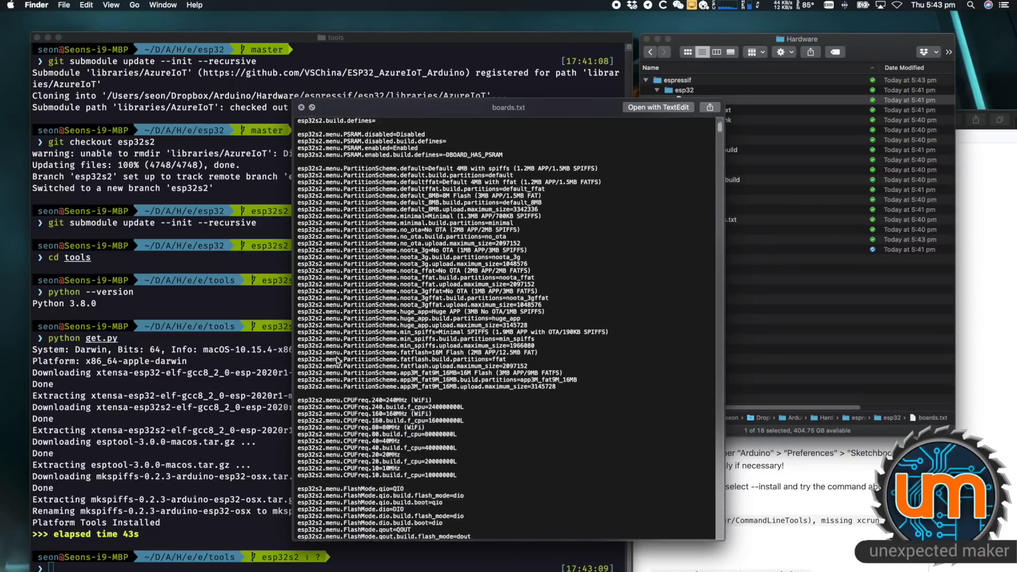
pyautogui.scroll(-3)
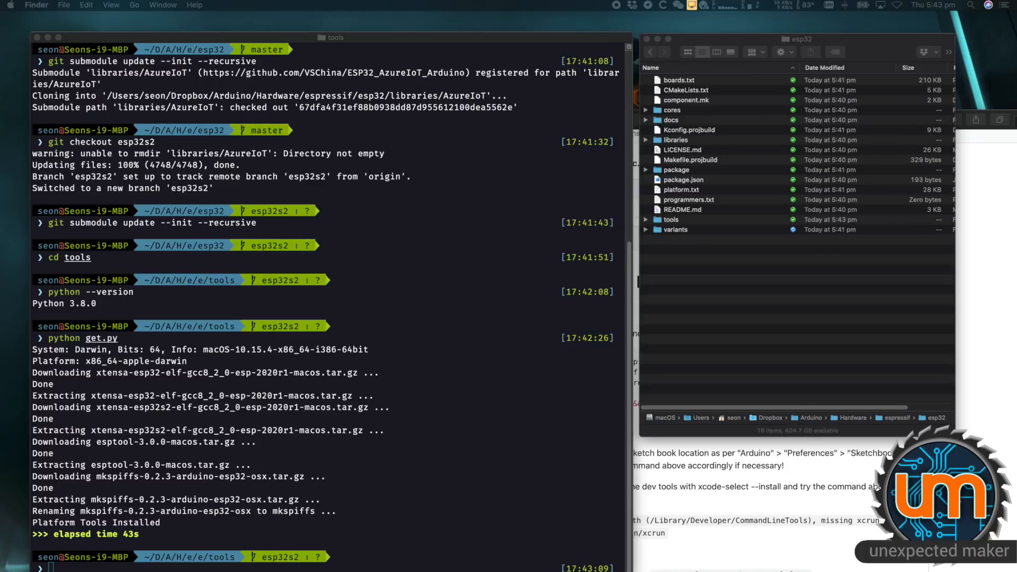
# Step: Drag the updated boards.txt into esp32 over the old one and preview its pros2 entries
pyautogui.moveTo(679, 80); pyautogui.dragTo(732, 284)
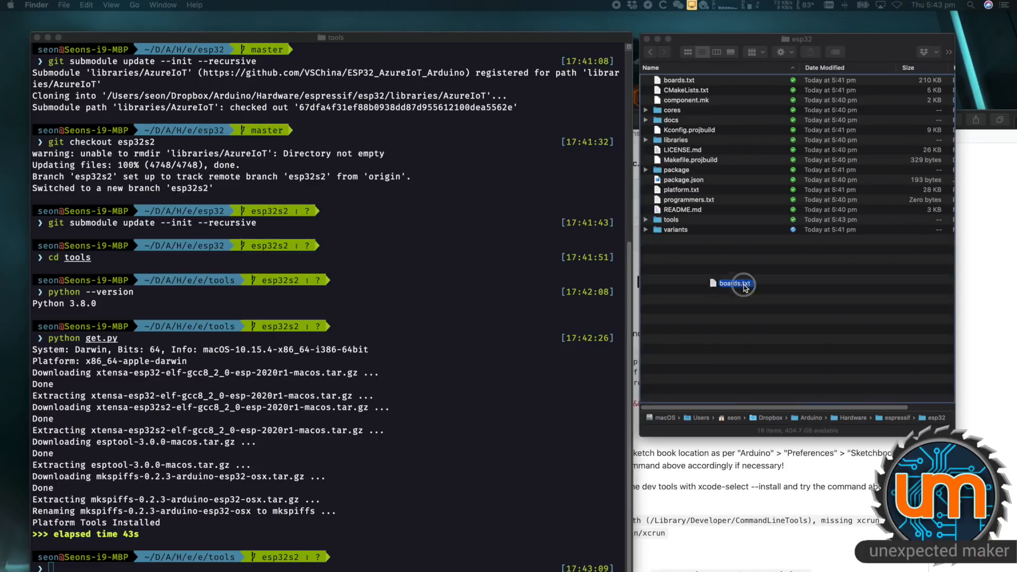
pyautogui.moveTo(744, 288); pyautogui.dragTo(745, 289)
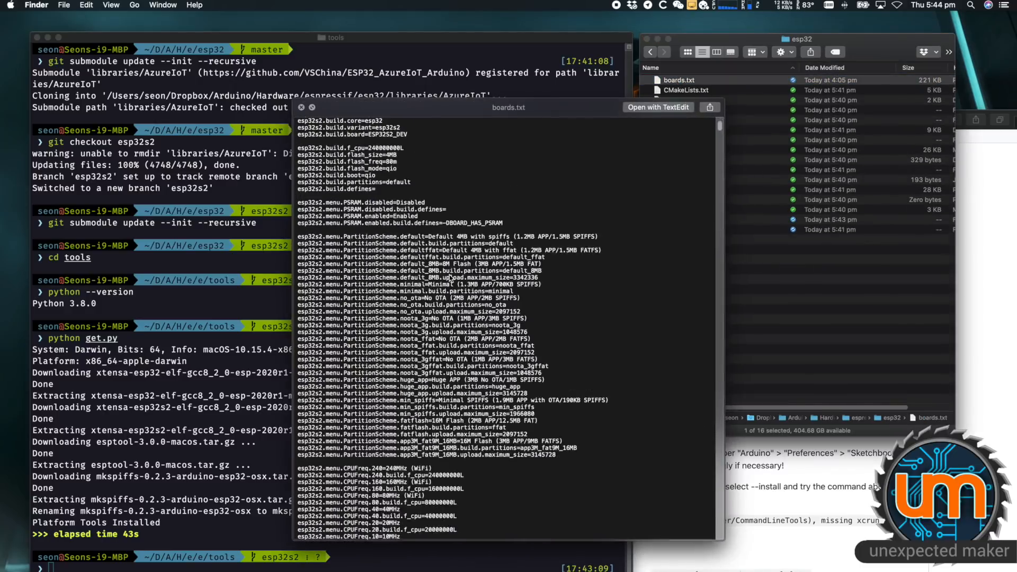
pyautogui.scroll(-3)
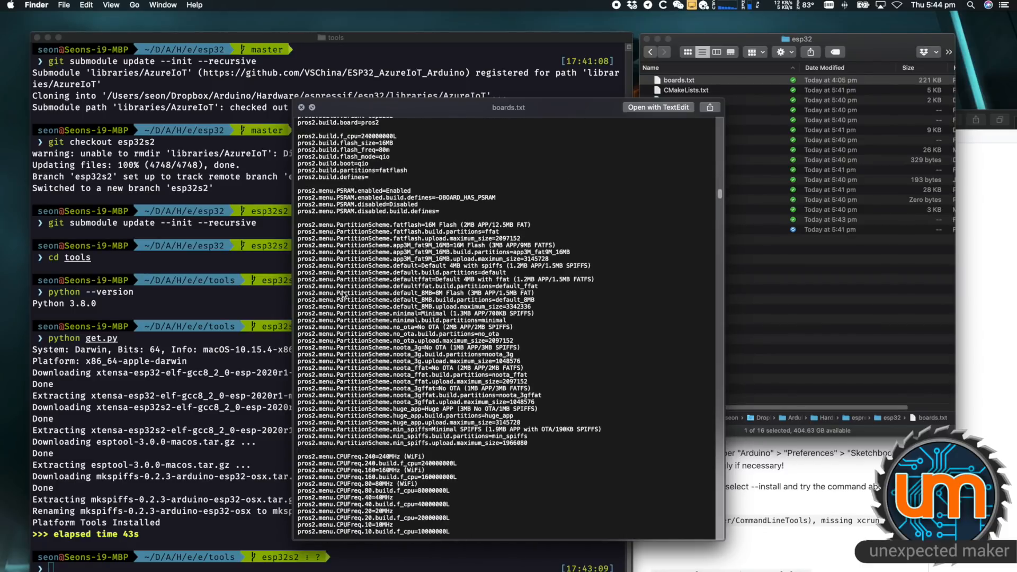
pyautogui.moveTo(785, 361)
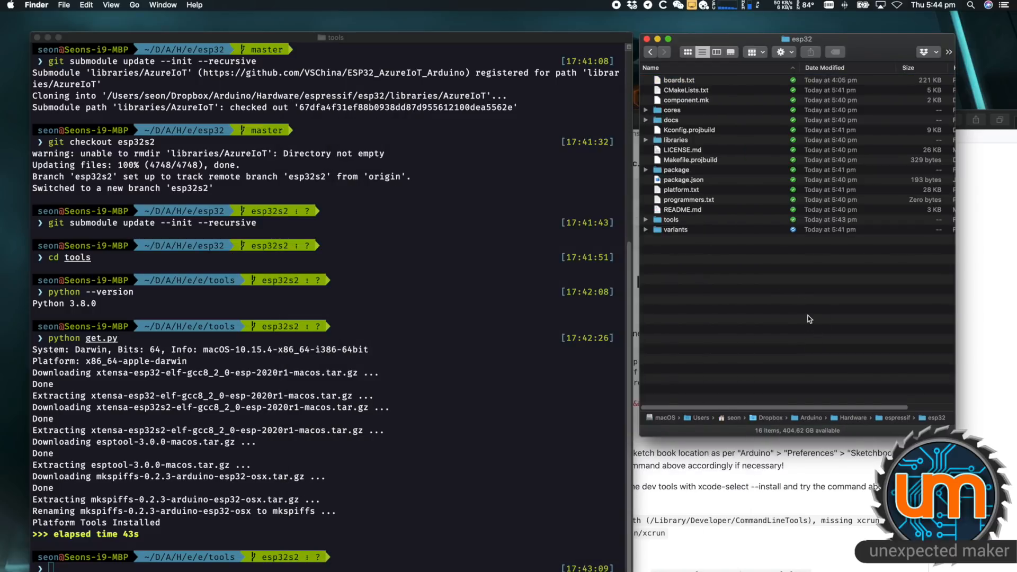
pyautogui.moveTo(605, 401)
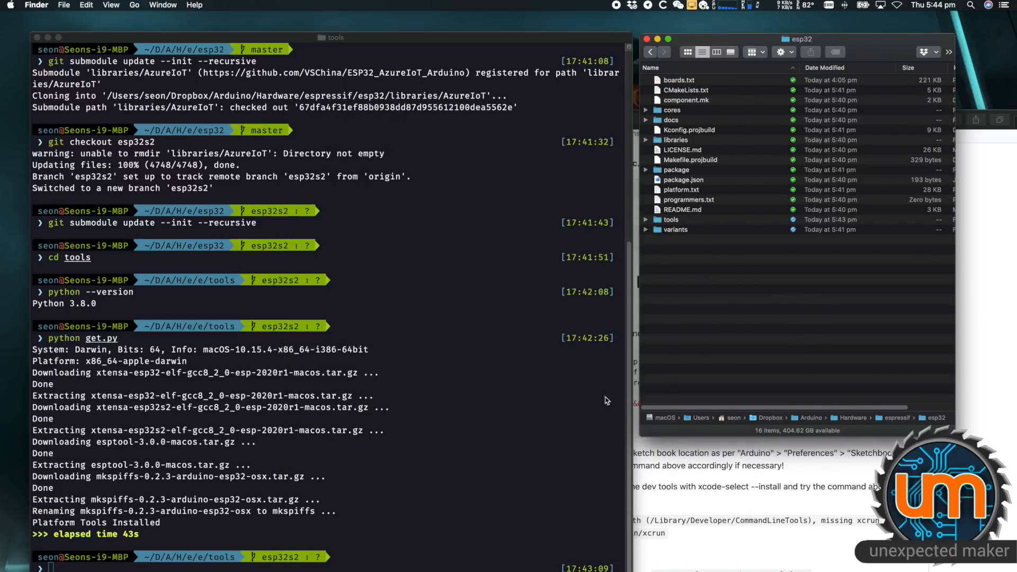
# Step: Replace esp32's newer platform.txt with the older copy and view its esptool upload recipe
pyautogui.click(681, 190)
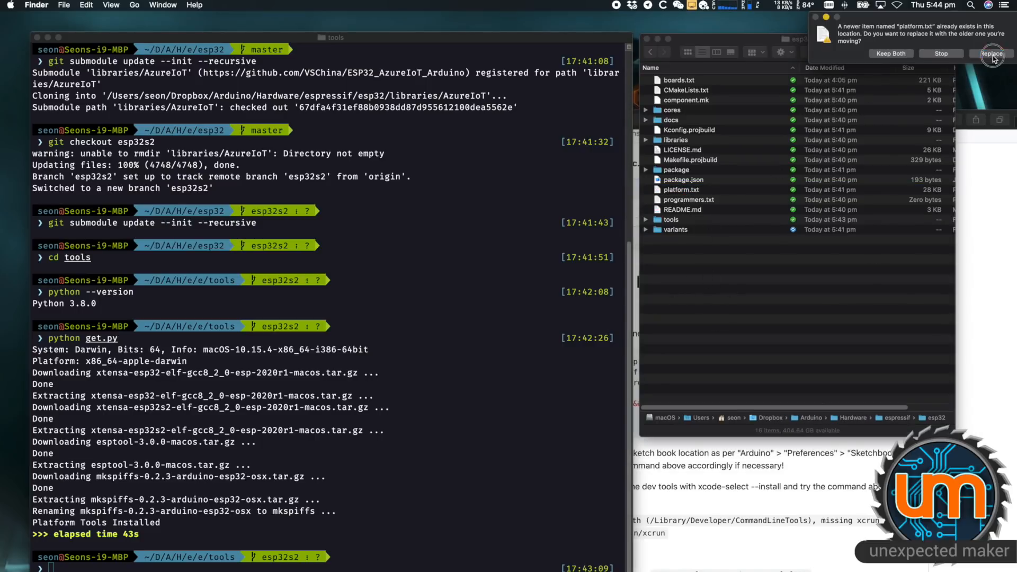
pyautogui.click(990, 53)
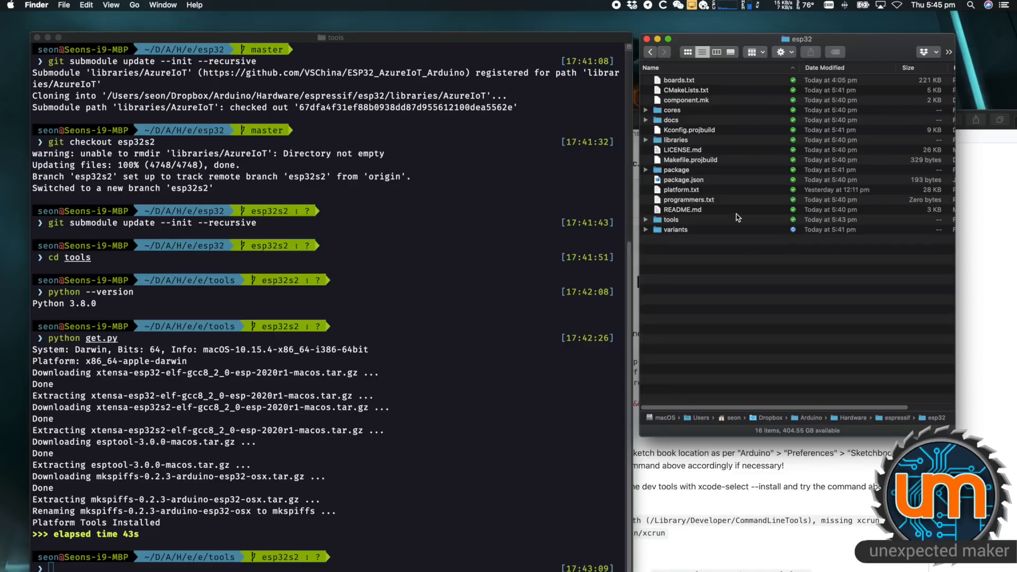
pyautogui.moveTo(688, 191)
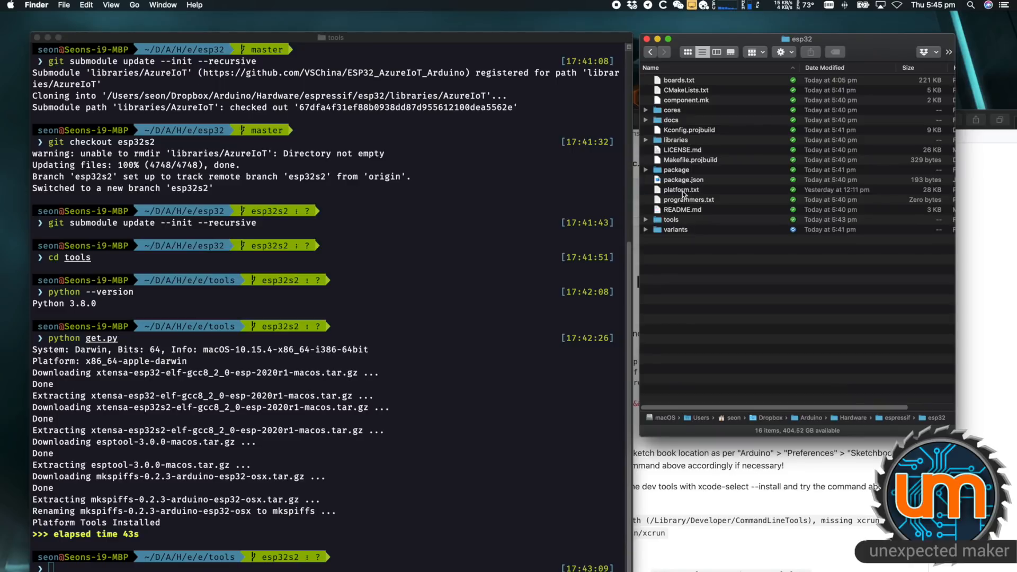
pyautogui.click(681, 190)
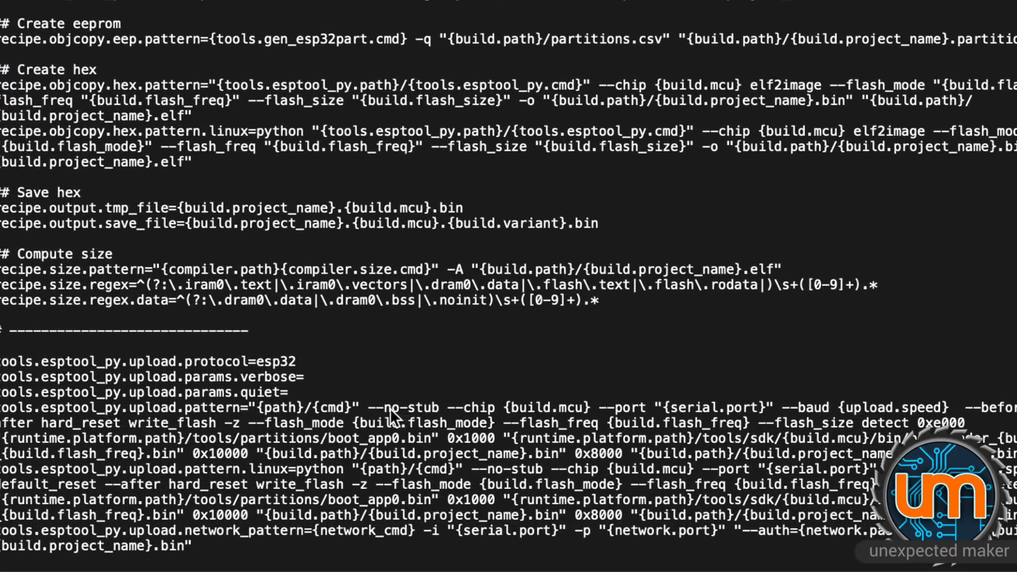
pyautogui.moveTo(412, 422)
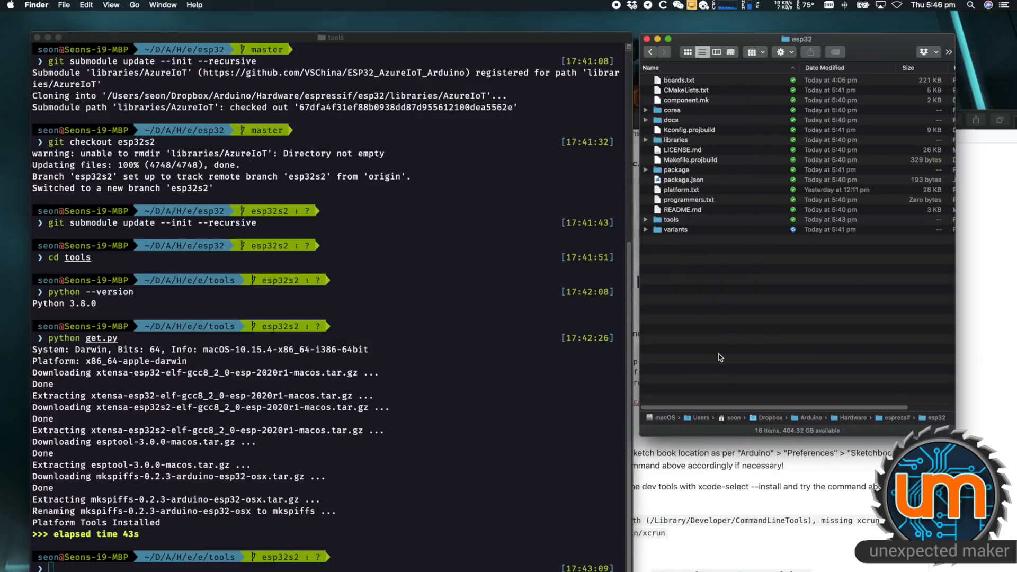
pyautogui.moveTo(555, 448)
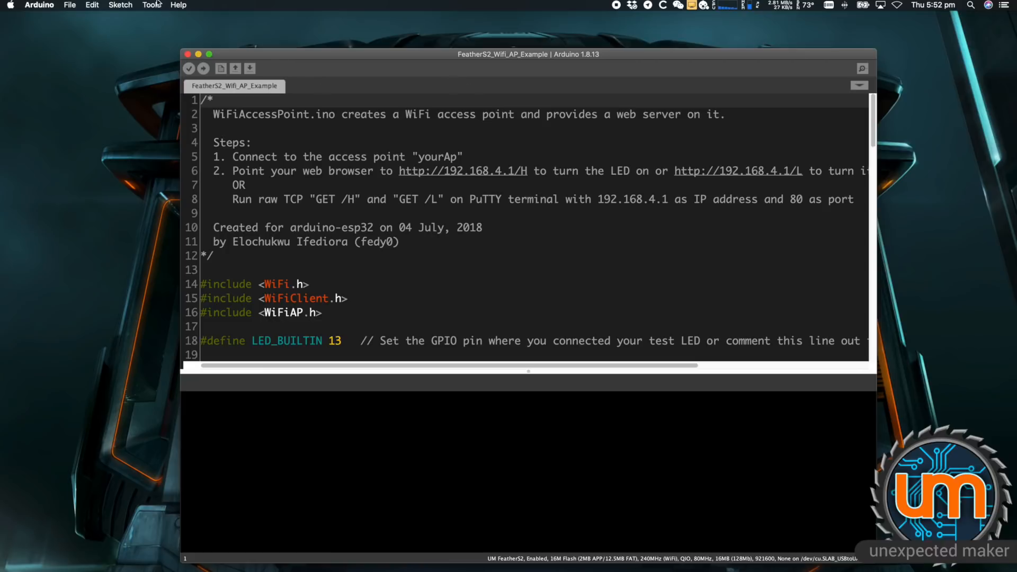
pyautogui.click(151, 6)
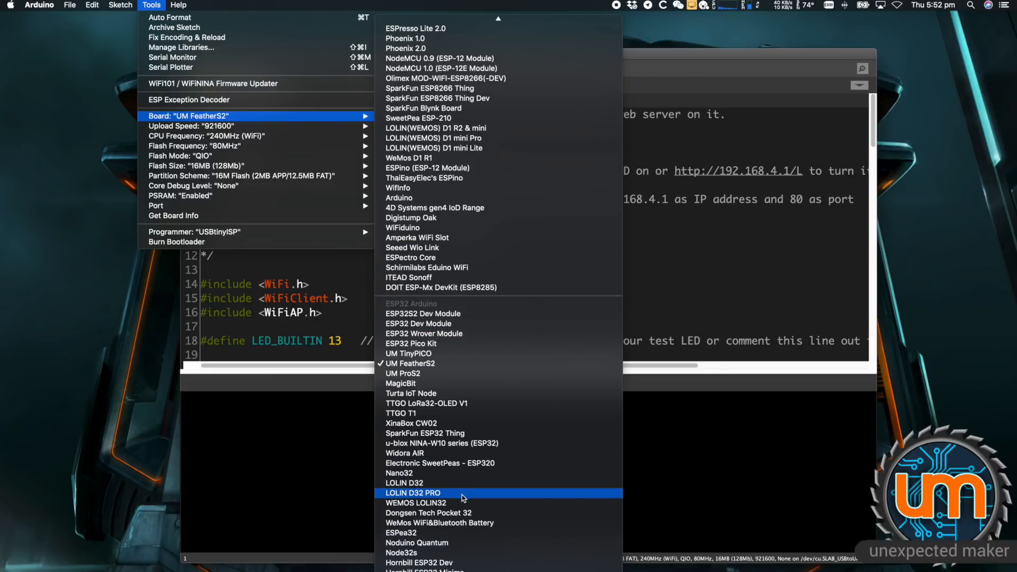
pyautogui.moveTo(422, 313)
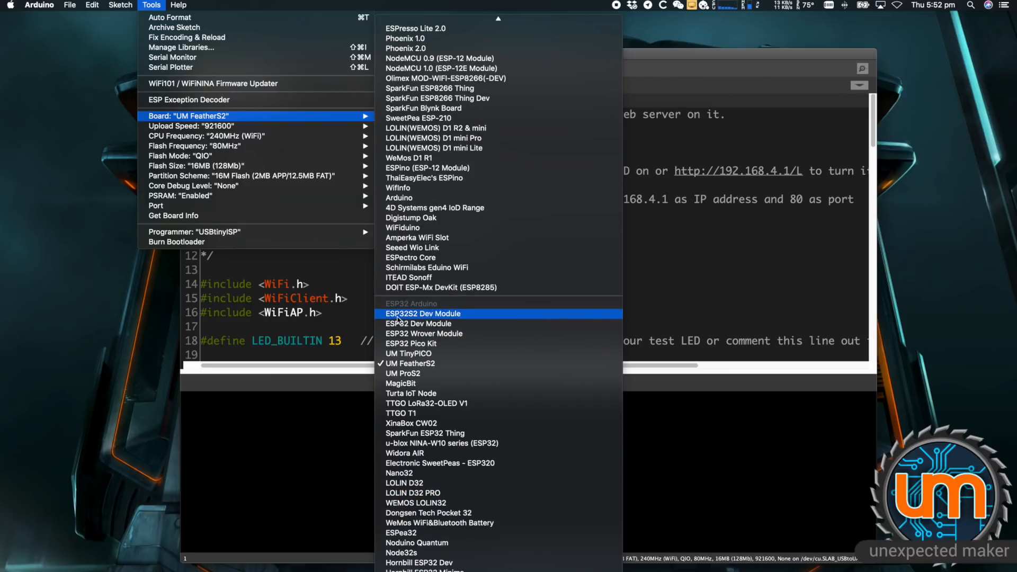
pyautogui.moveTo(419, 323)
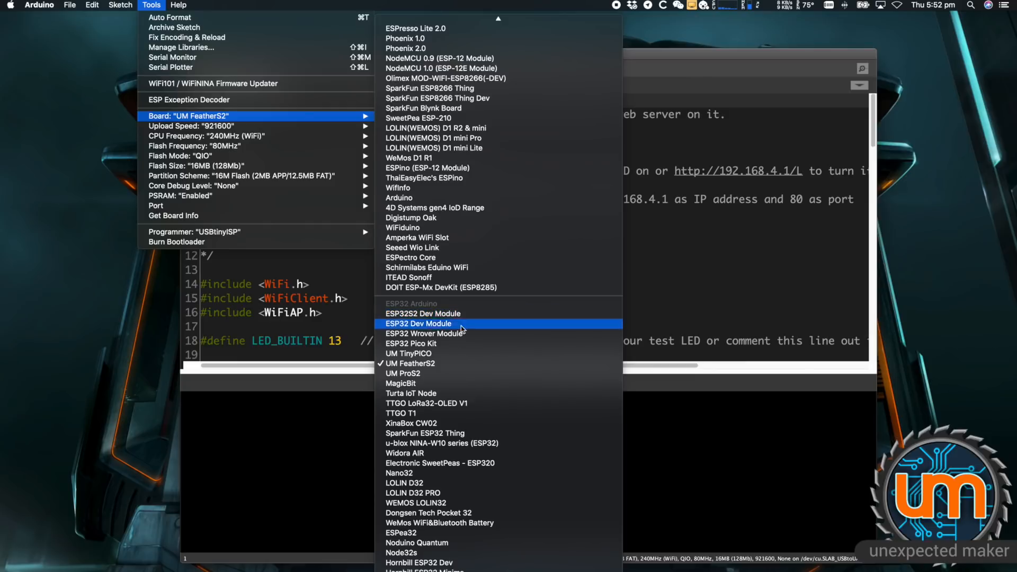
pyautogui.moveTo(418, 374)
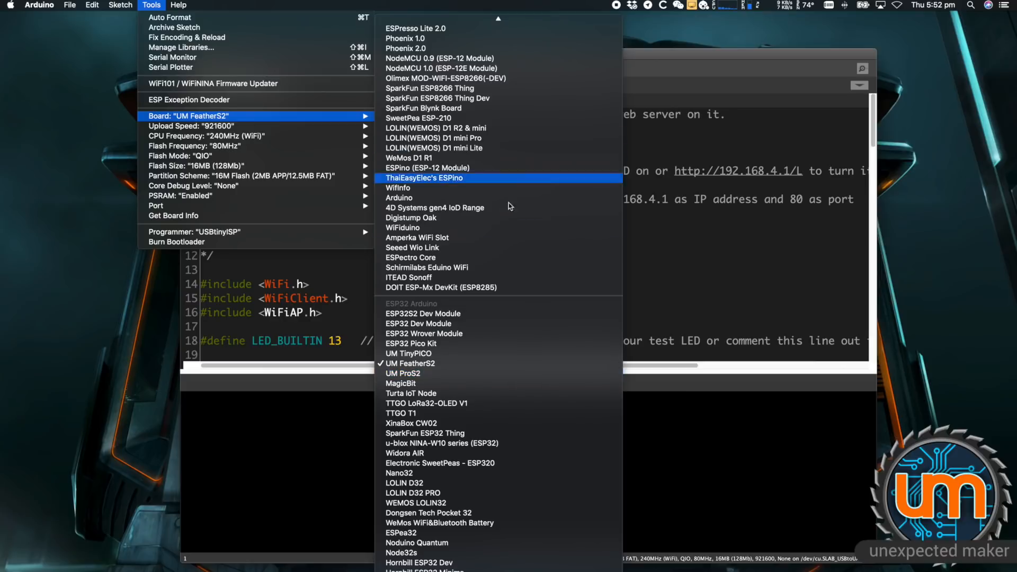
pyautogui.moveTo(652, 251)
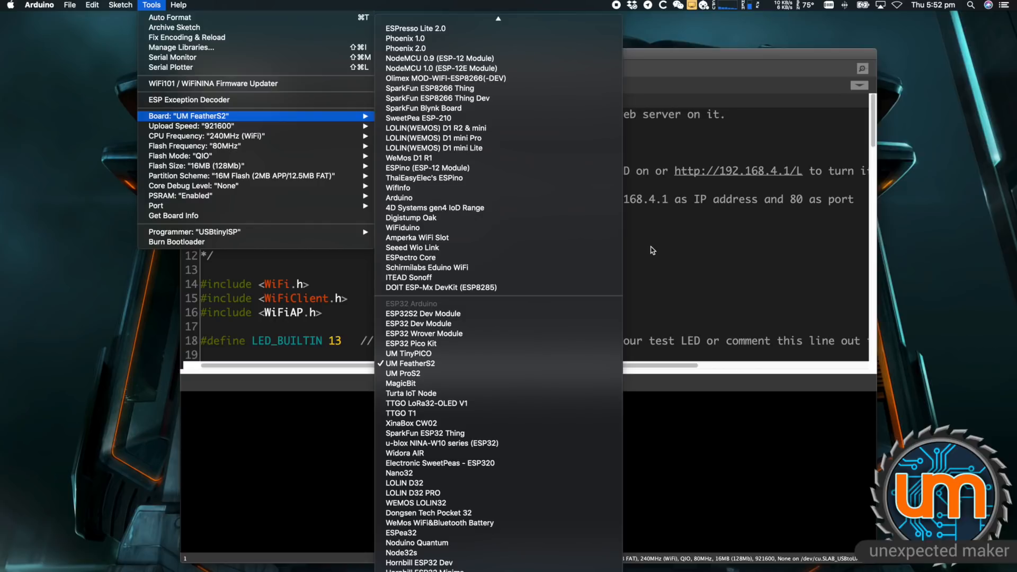
pyautogui.click(410, 363)
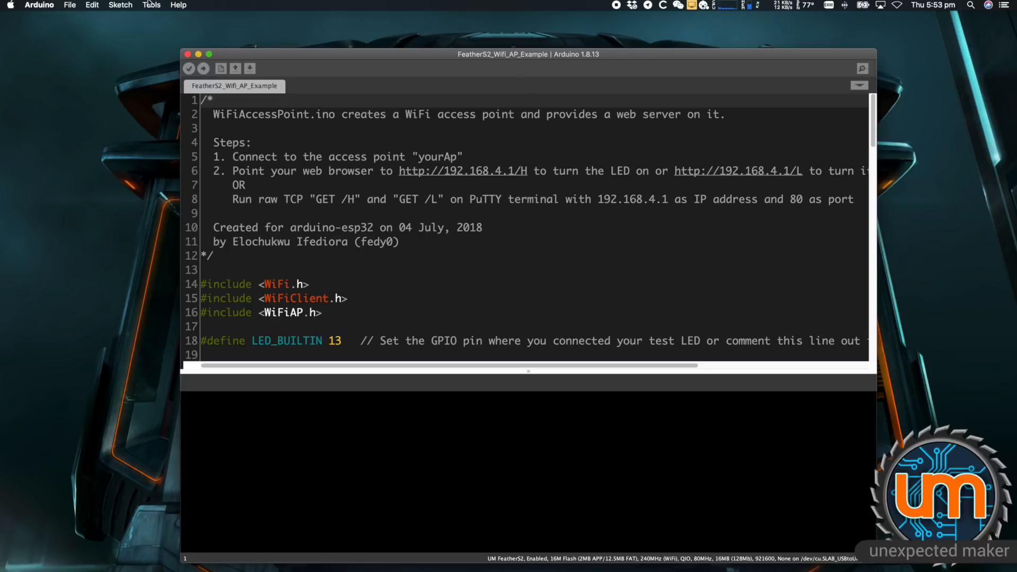
# Step: Select ESP32S2 Dev Module under Tools > Board and check the selected serial port
pyautogui.click(151, 4)
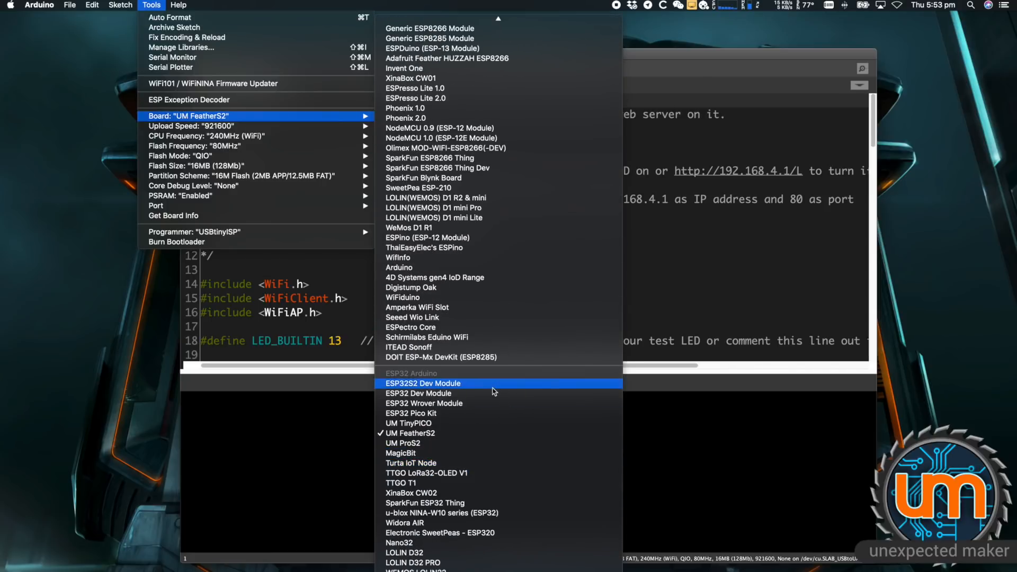
pyautogui.click(423, 382)
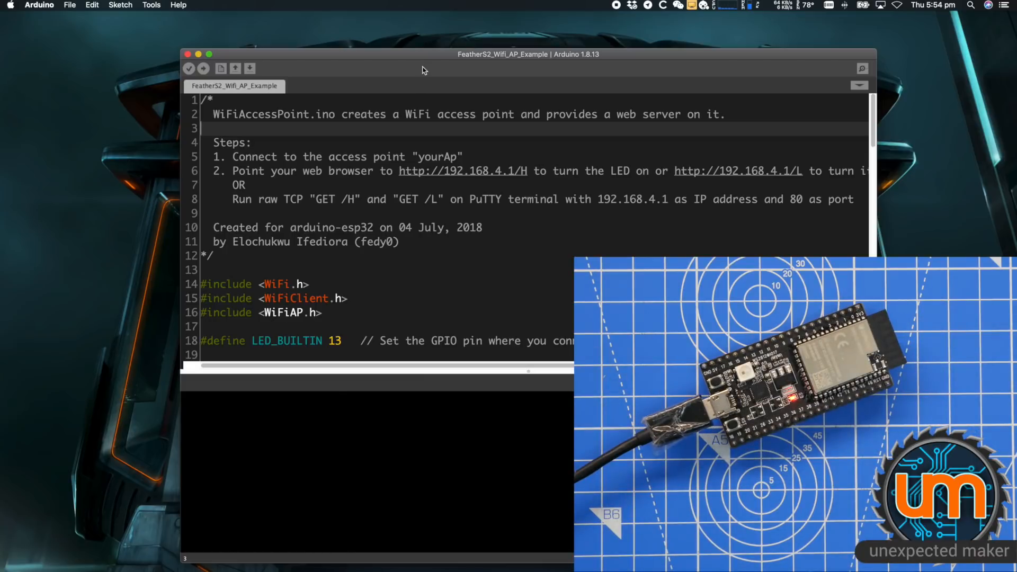
pyautogui.click(151, 5)
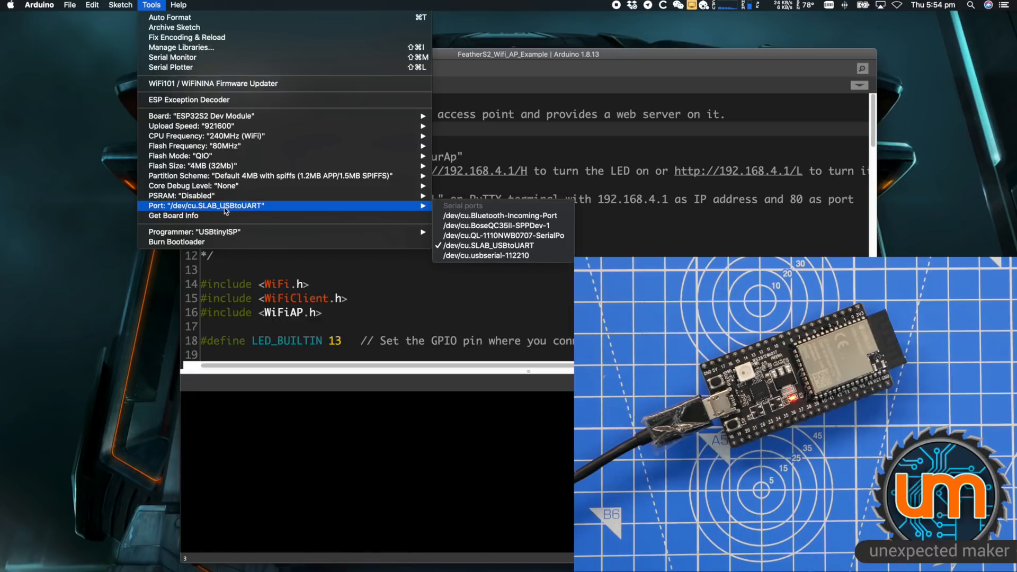
pyautogui.moveTo(228, 210)
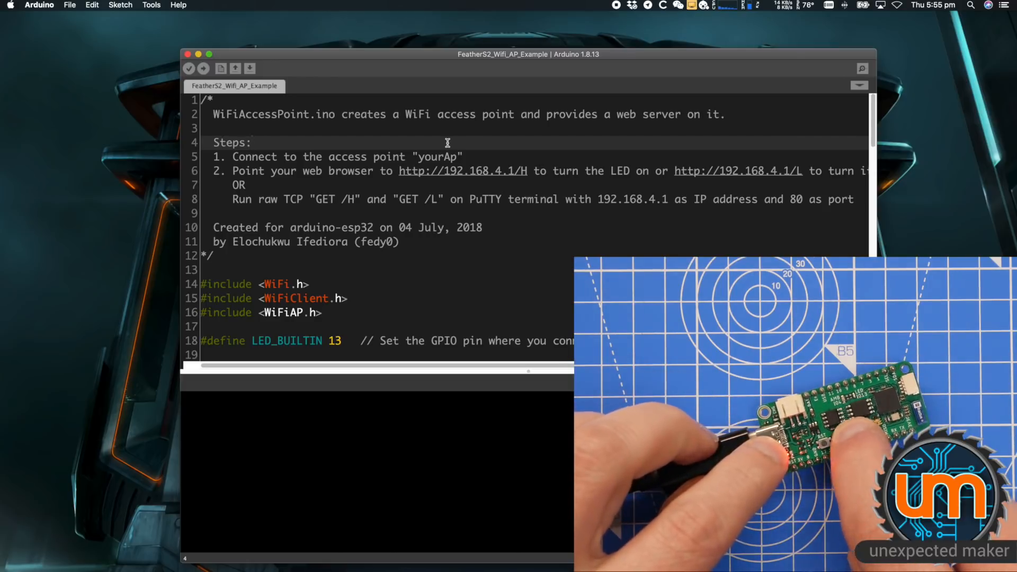
# Step: After connecting the board, choose /dev/cu.usbmodem01 as the upload port
pyautogui.click(251, 142)
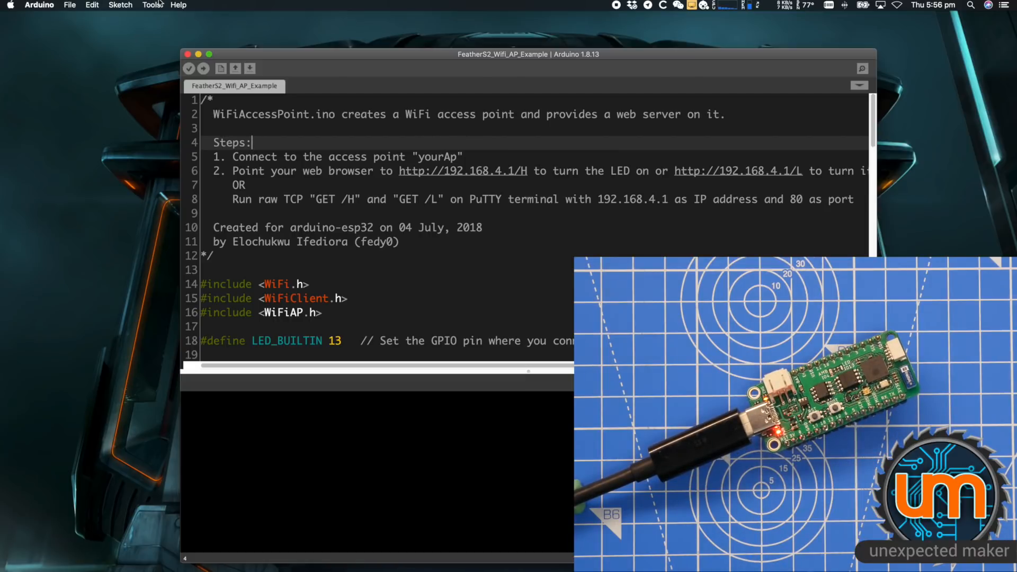
pyautogui.click(152, 5)
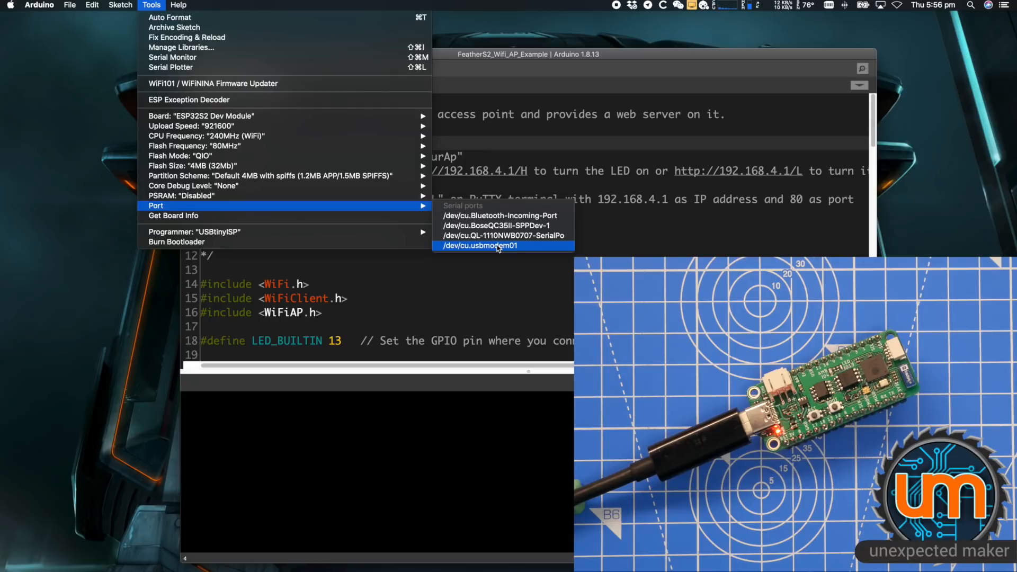
pyautogui.moveTo(494, 247)
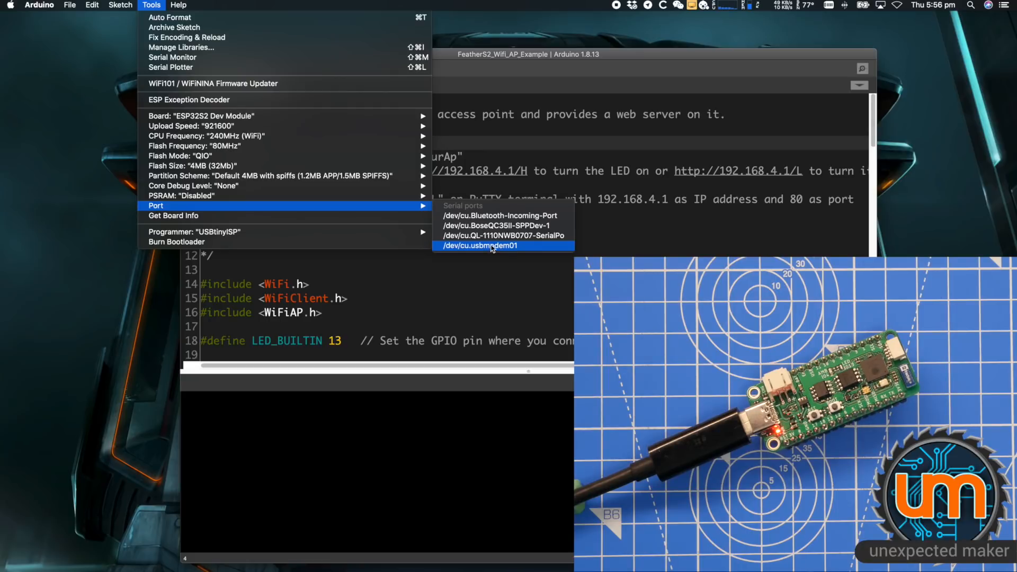
pyautogui.click(479, 245)
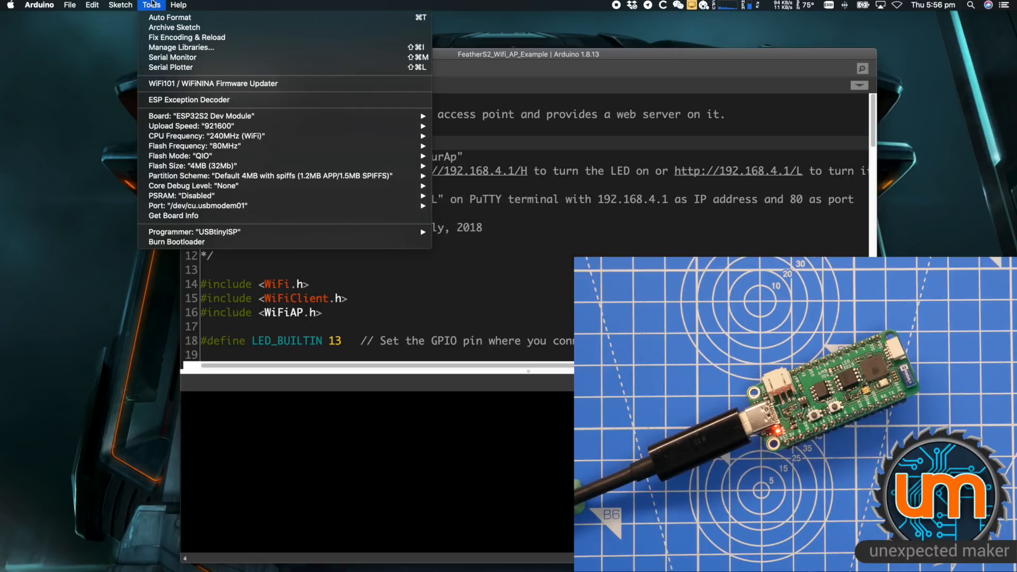
# Step: Recheck the ESP32S2 board settings, then compile and upload the FeatherS2 access point sketch
pyautogui.click(194, 115)
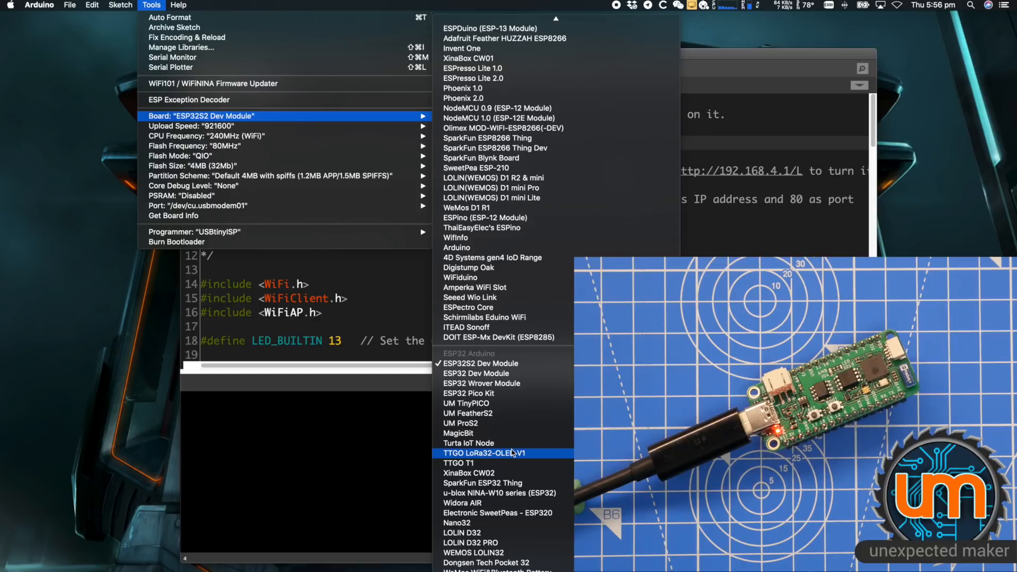
pyautogui.click(485, 452)
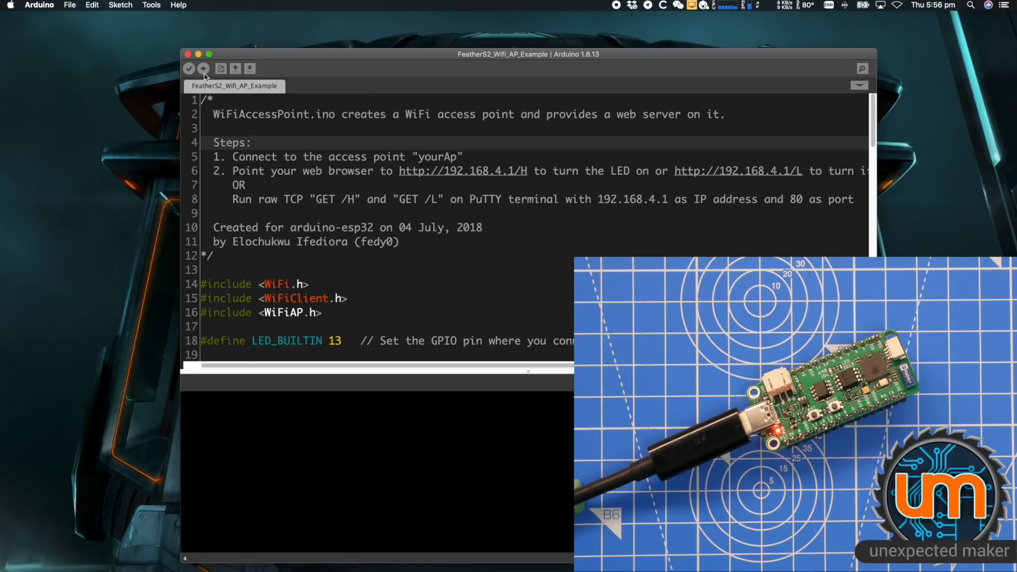
pyautogui.click(203, 68)
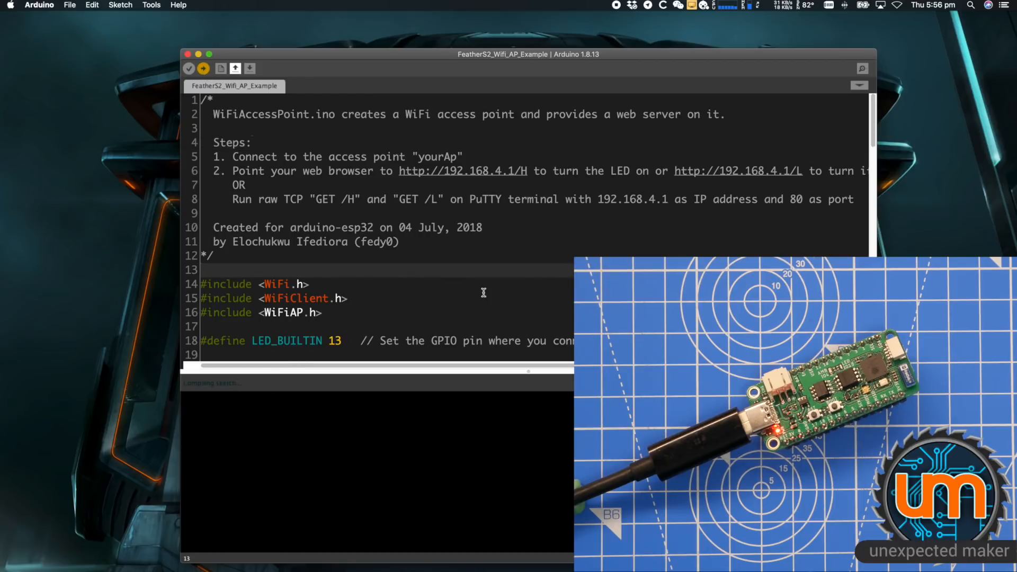
pyautogui.moveTo(424, 312)
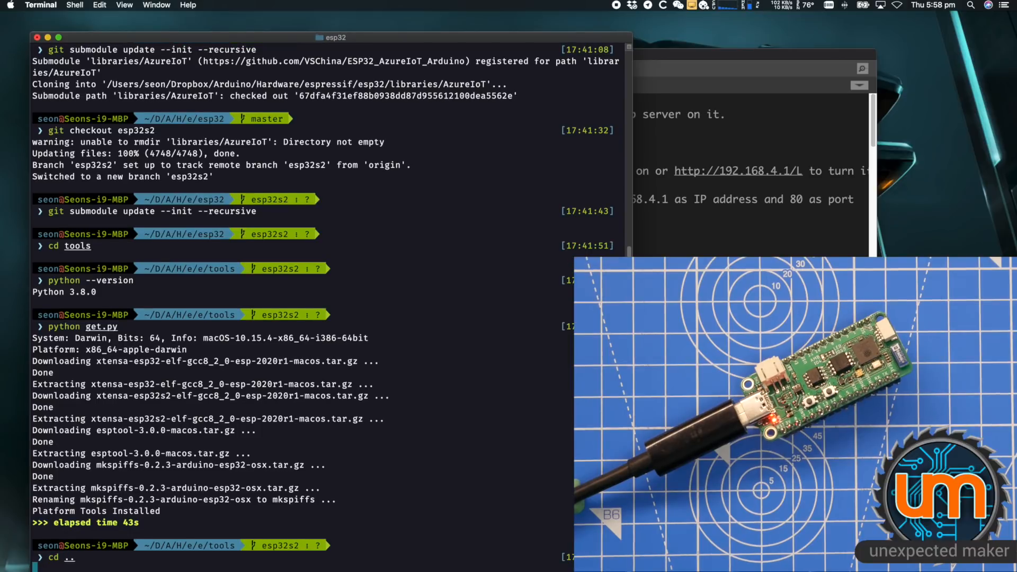
# Step: Return to espressif/esp32 with cd .. and pwd, then begin a checkout command
pyautogui.scroll(-3)
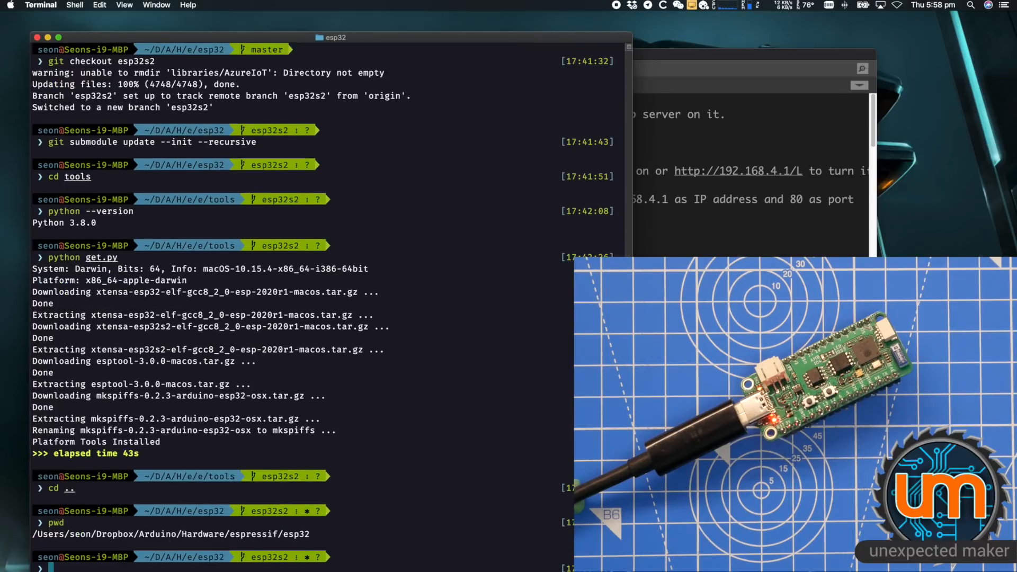
pyautogui.write('chec')
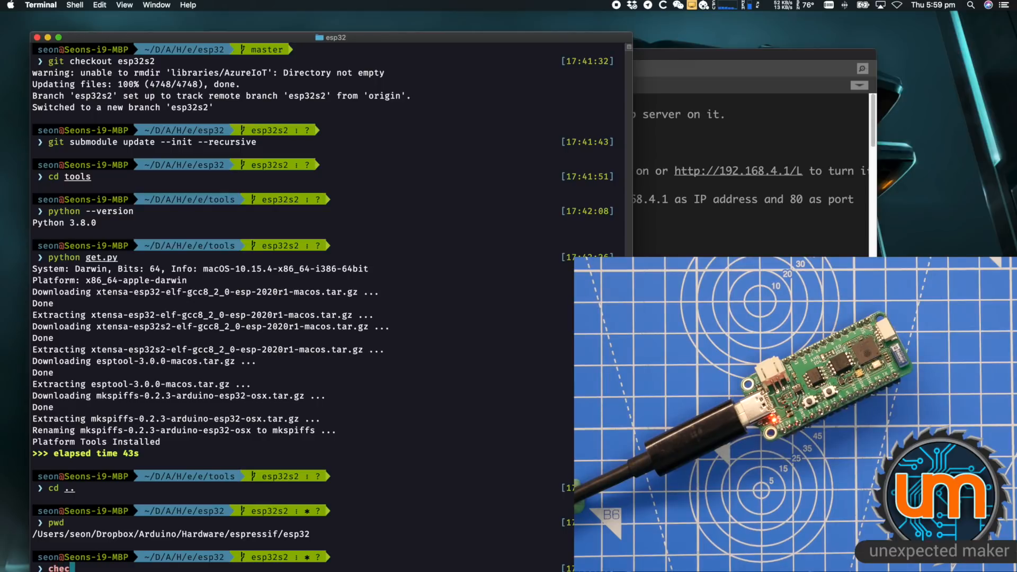